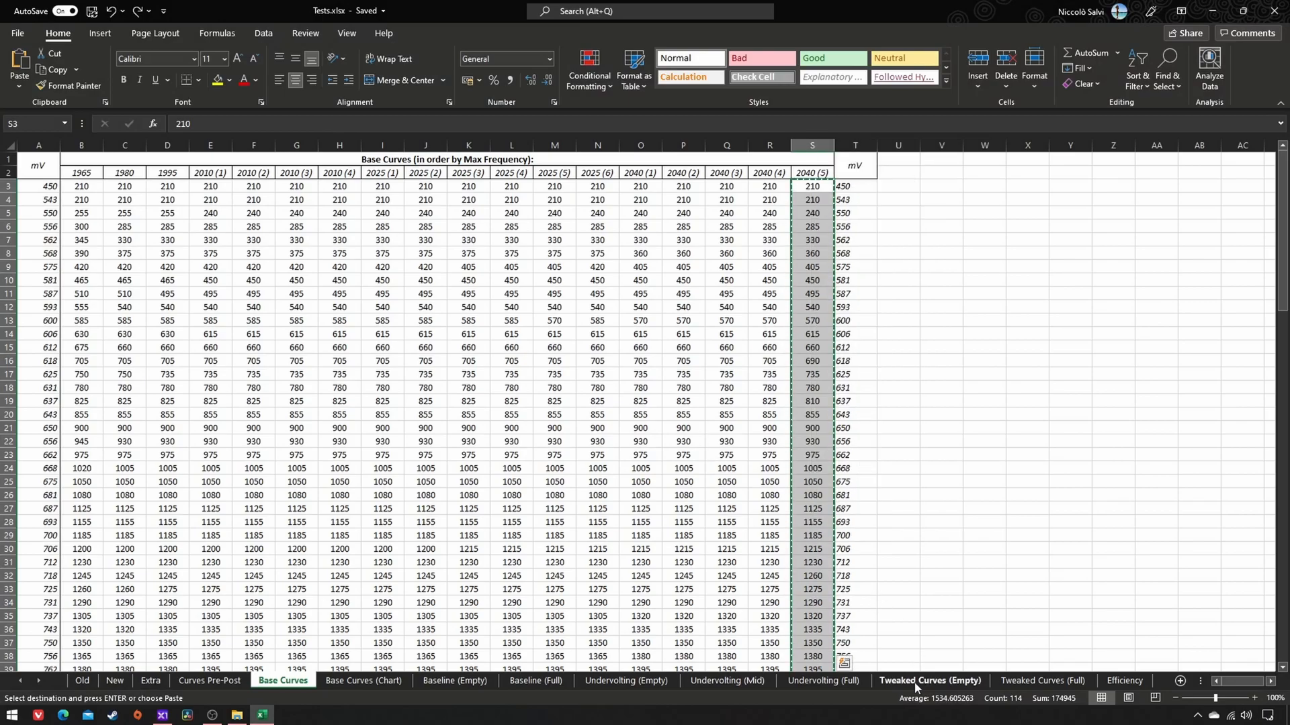
- Paste the 2040 (5) curve into column B and the tweaked 800–900 mV frequencies into C44
{"action": "left_click", "coordinate": [930, 681]}
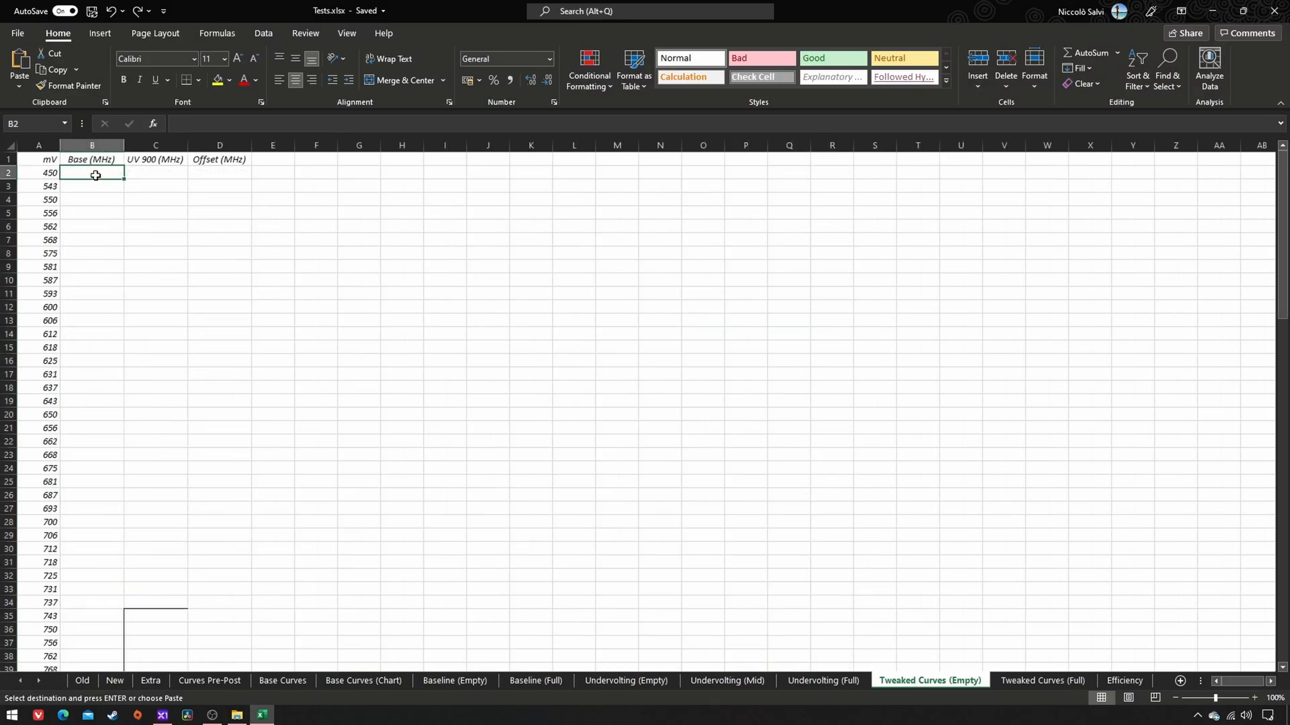
{"action": "key", "text": "ctrl+v"}
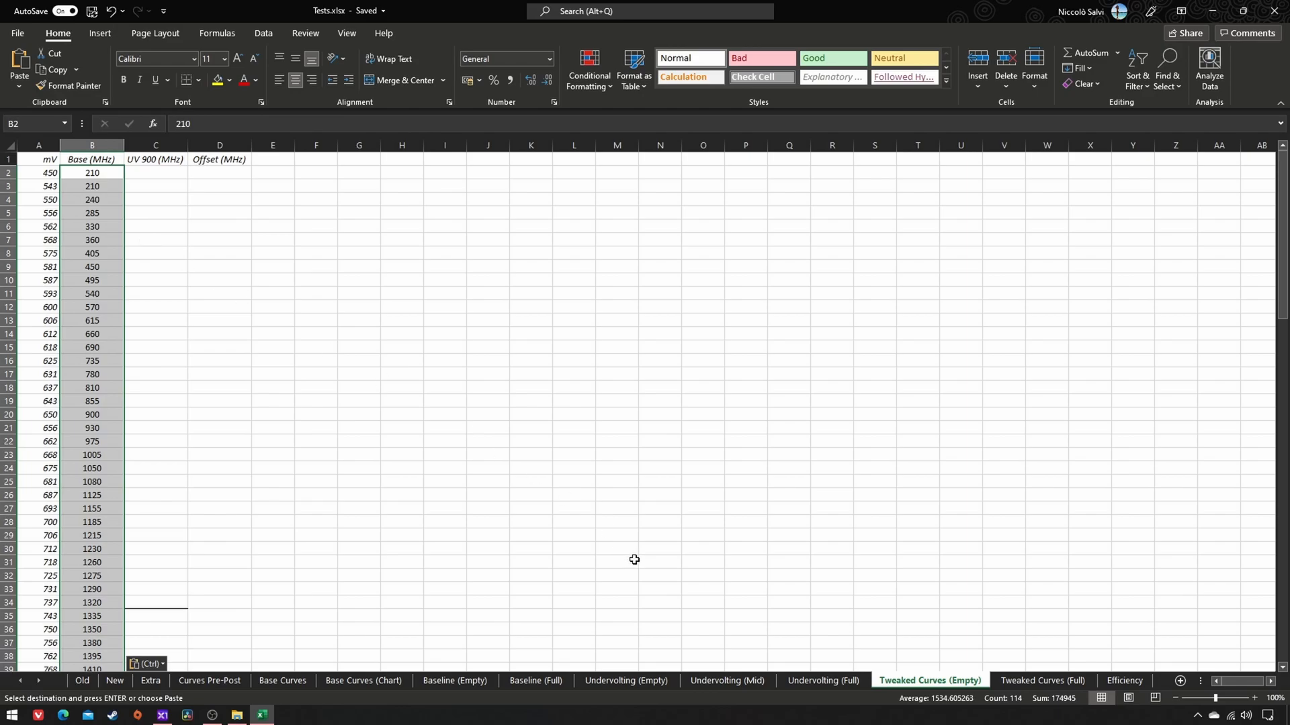
{"action": "left_click", "coordinate": [822, 680]}
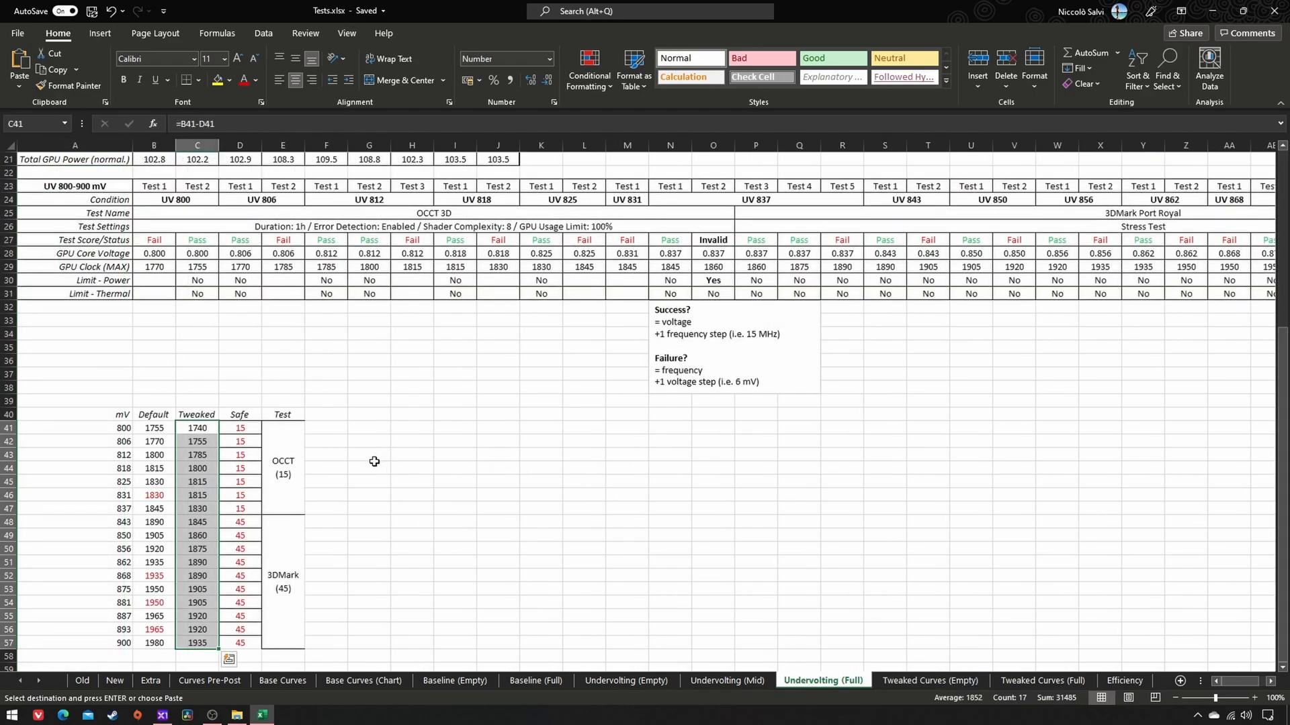
{"action": "right_click", "coordinate": [197, 428]}
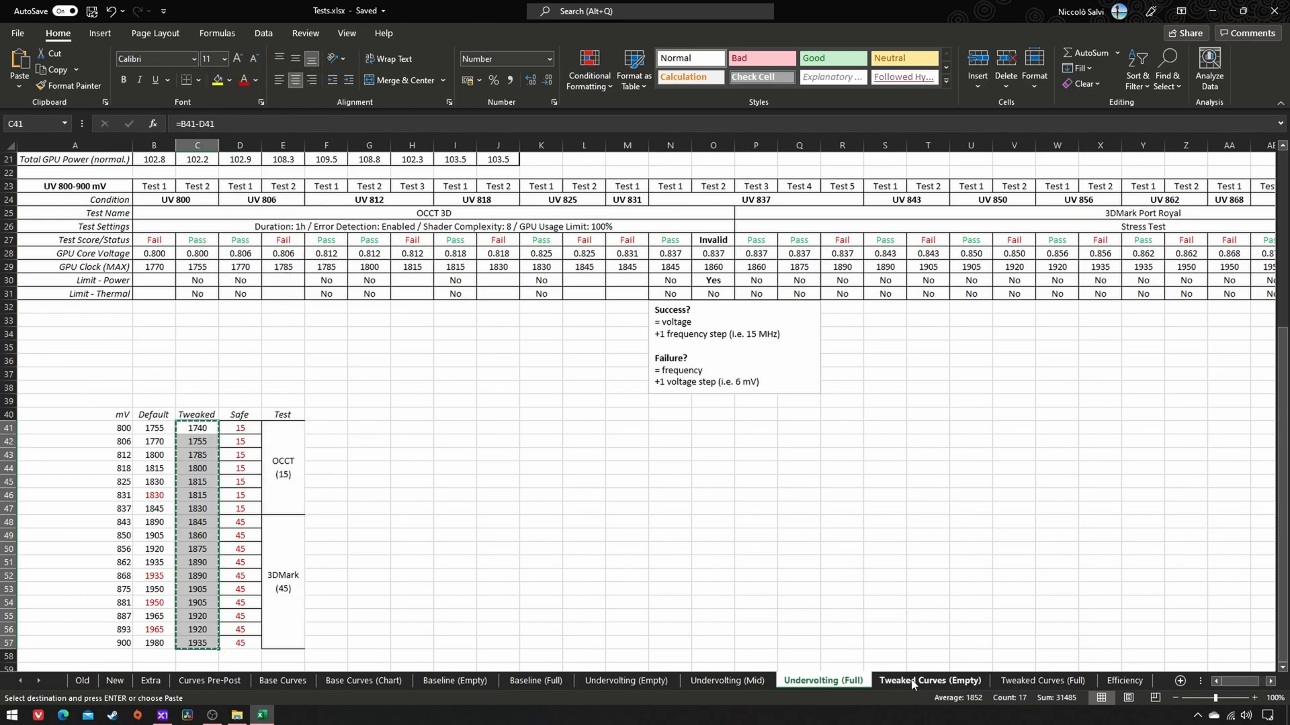
{"action": "left_click", "coordinate": [929, 680]}
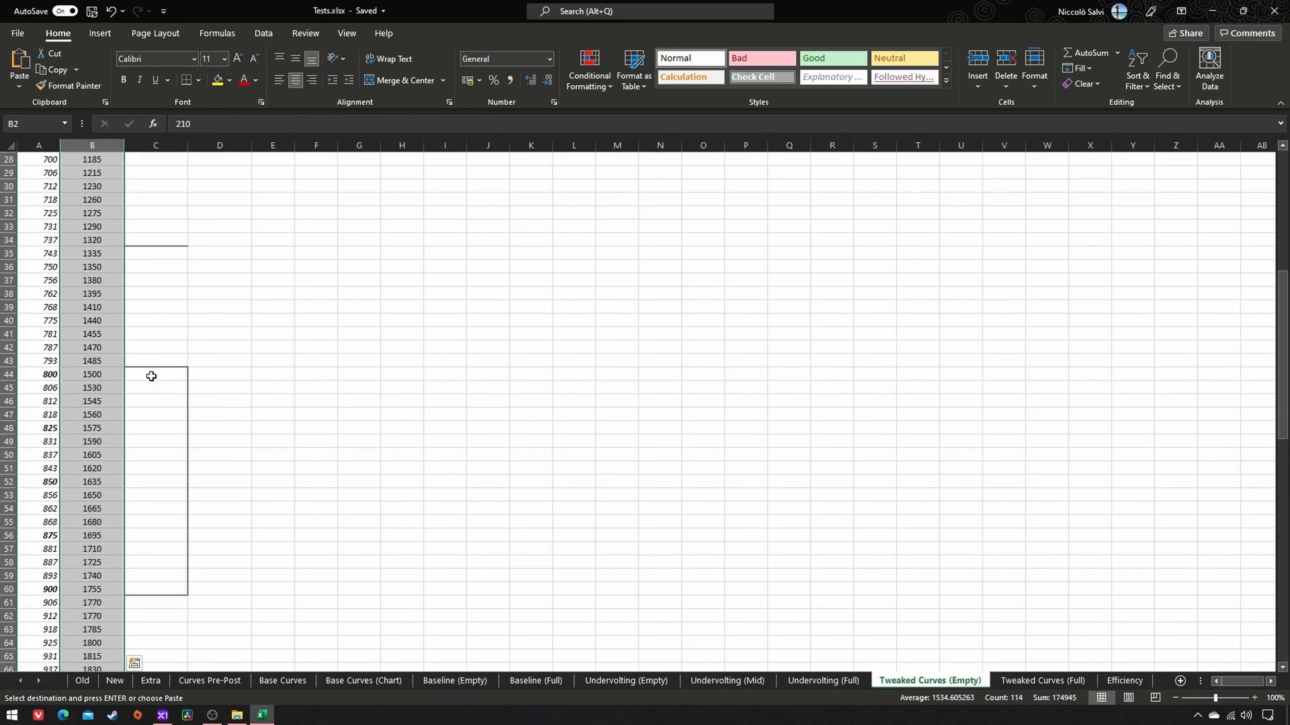
{"action": "key", "text": "ctrl+v"}
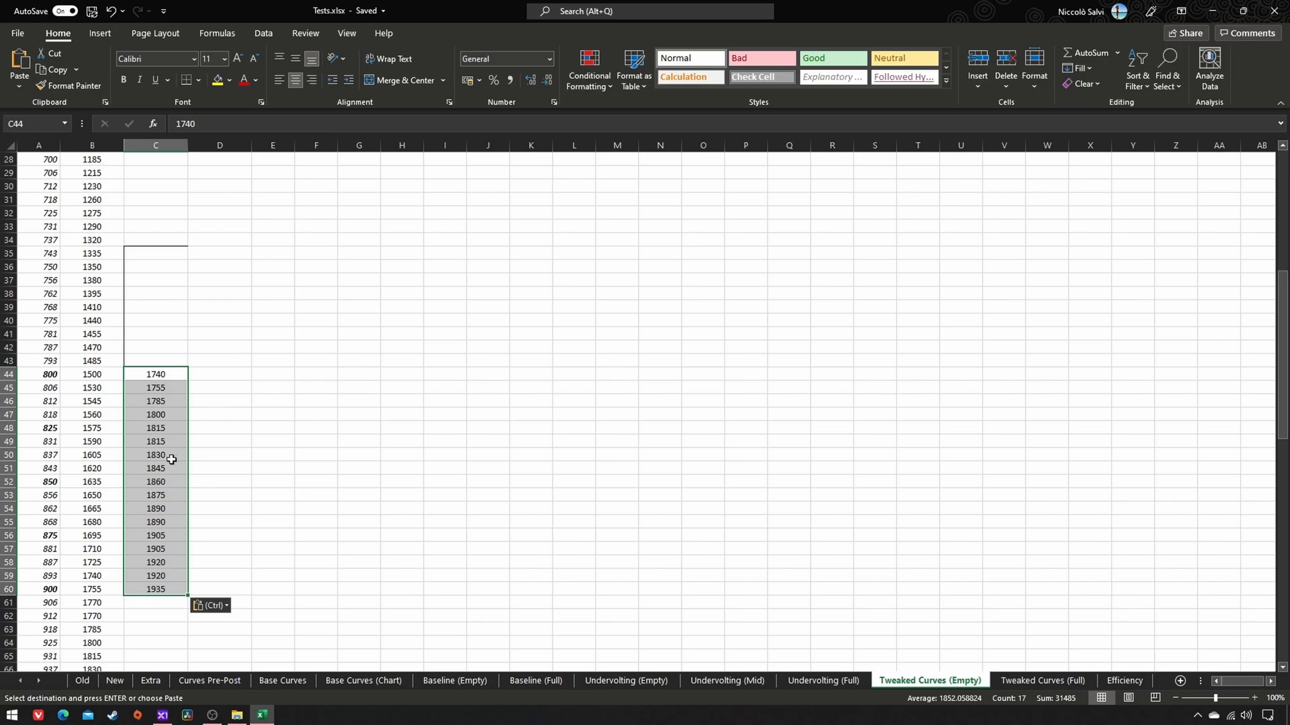
- Edit C46:C48 to 1770, 1785 and 1800 MHz for the 812–825 mV rows
{"action": "left_click", "coordinate": [39, 455]}
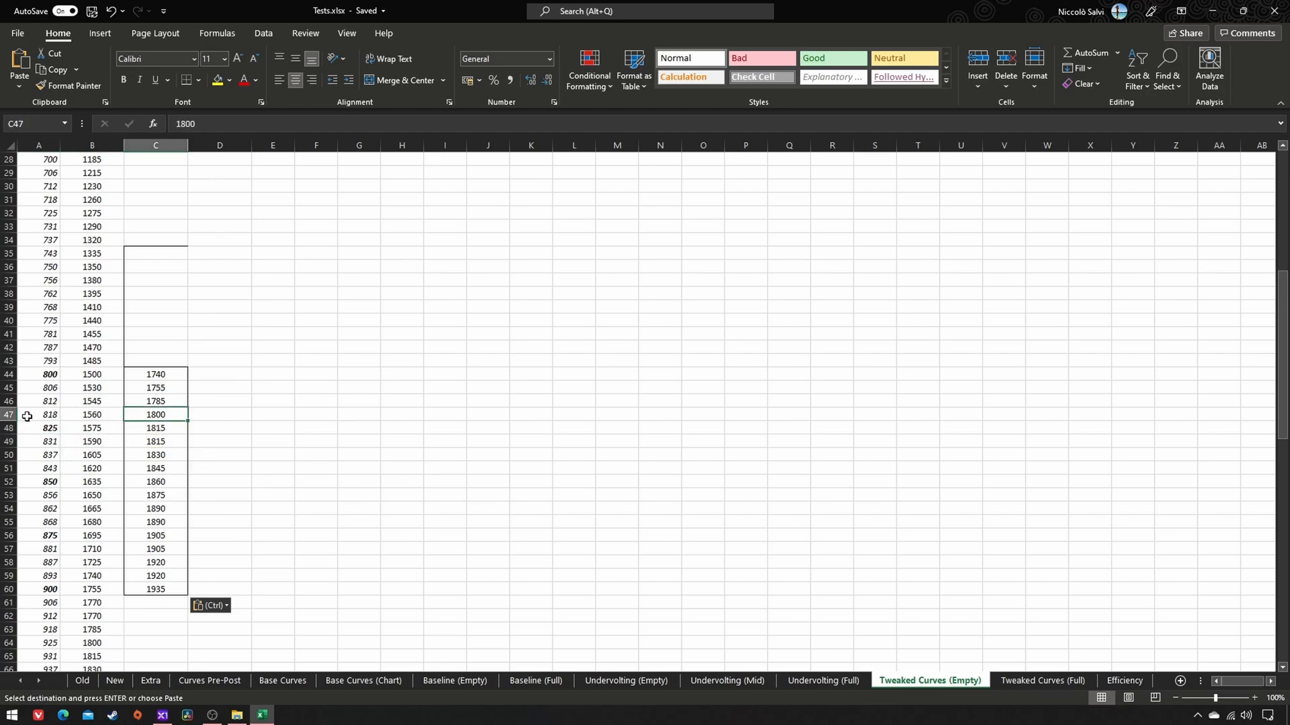
{"action": "left_click", "coordinate": [156, 401]}
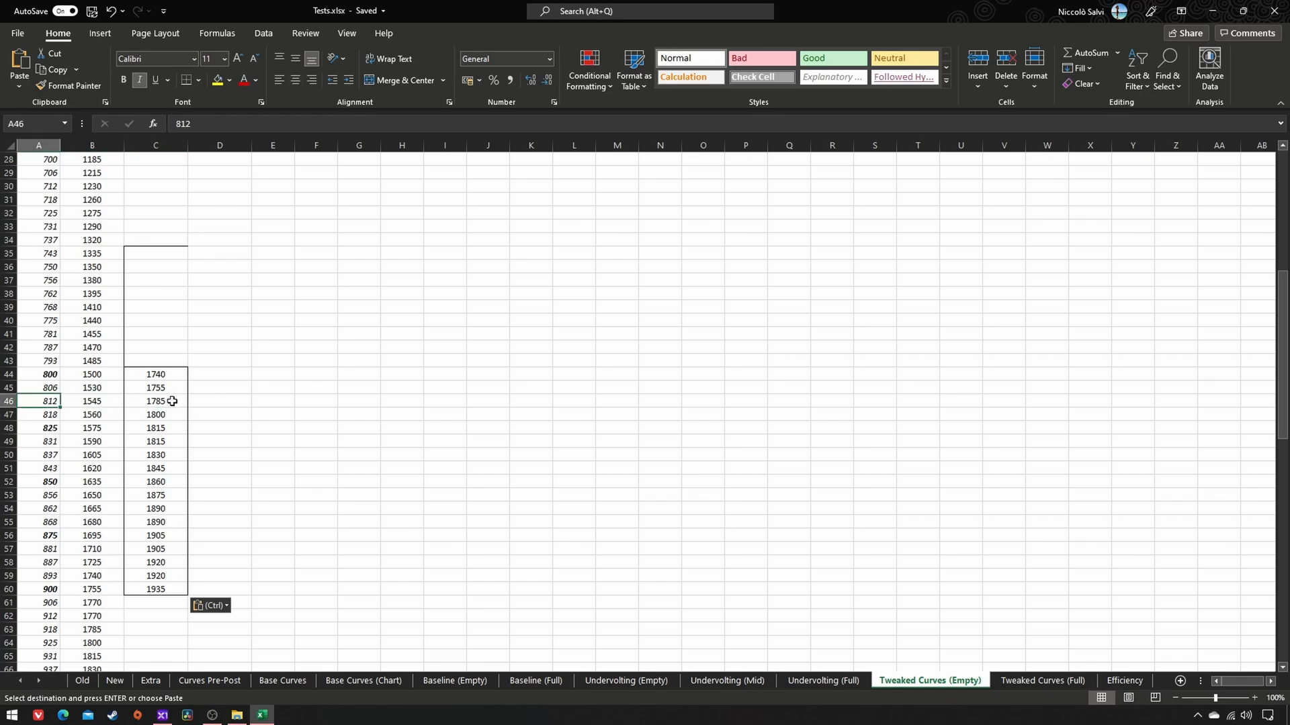
{"action": "left_click", "coordinate": [155, 388]}
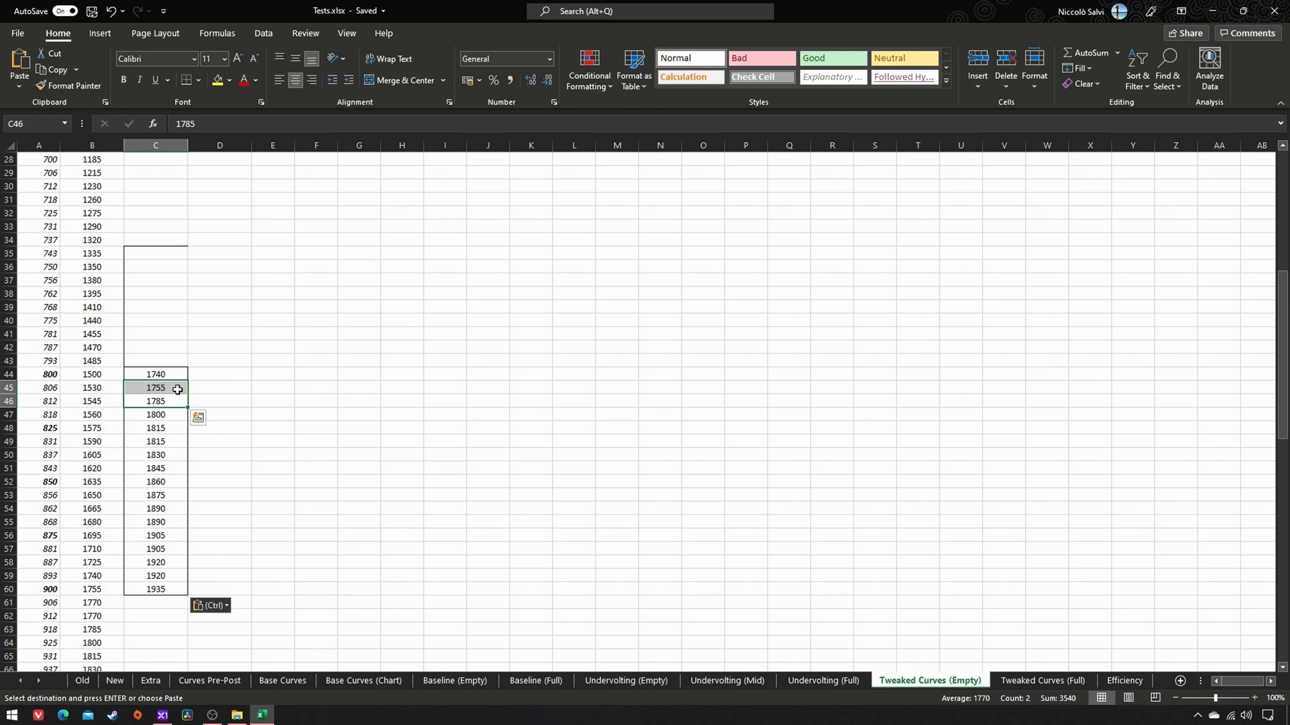
{"action": "left_click", "coordinate": [156, 388]}
{"action": "type", "text": "1785"}
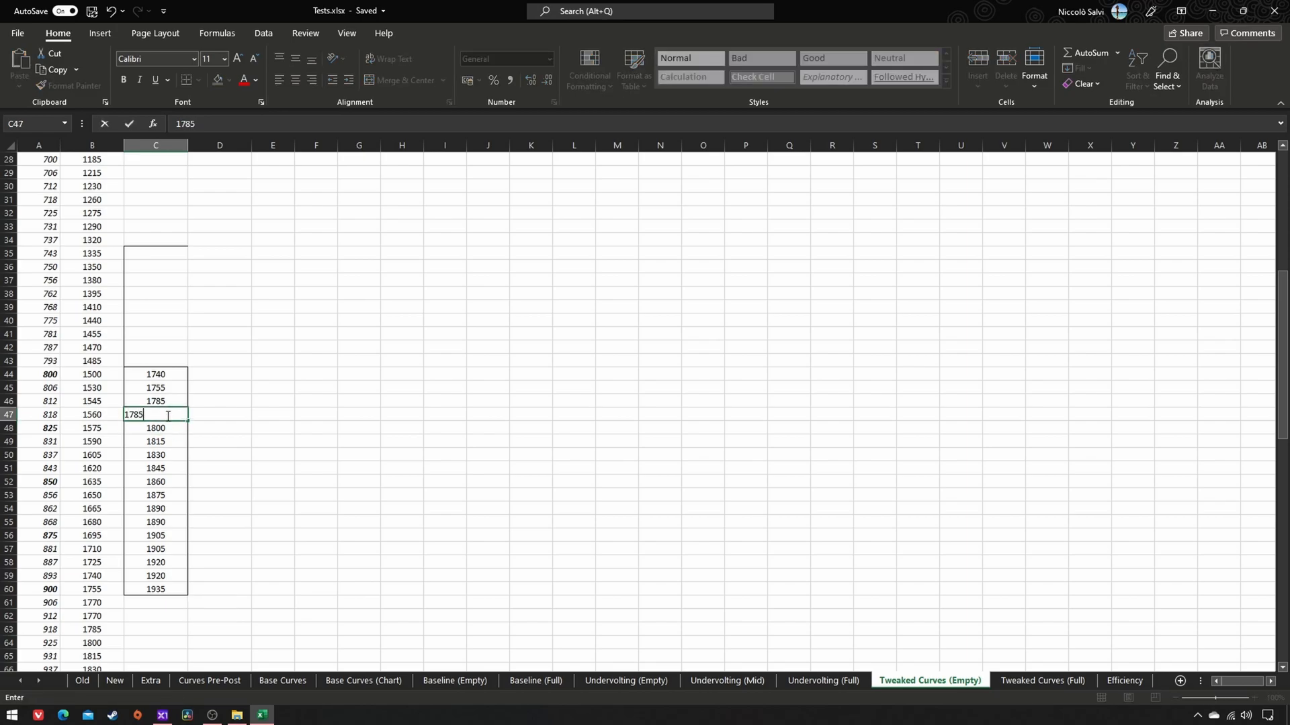
{"action": "type", "text": "1770"}
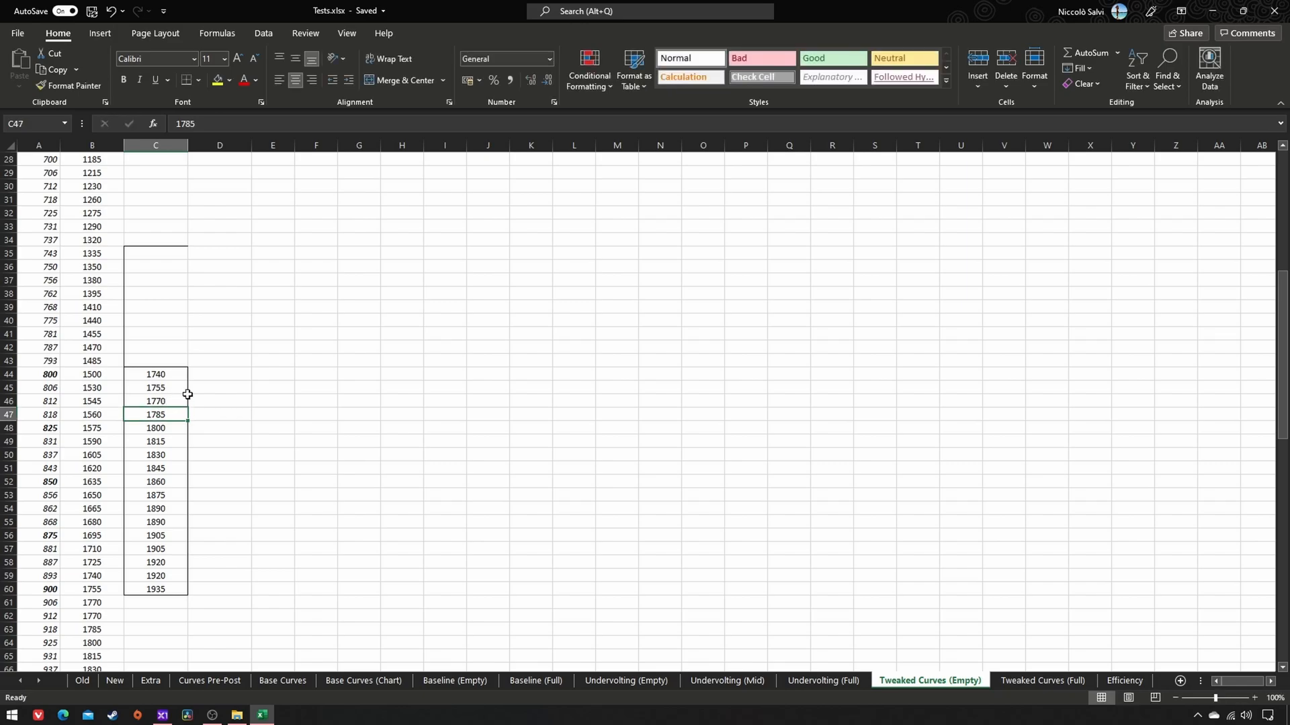
{"action": "mouse_move", "coordinate": [215, 388]}
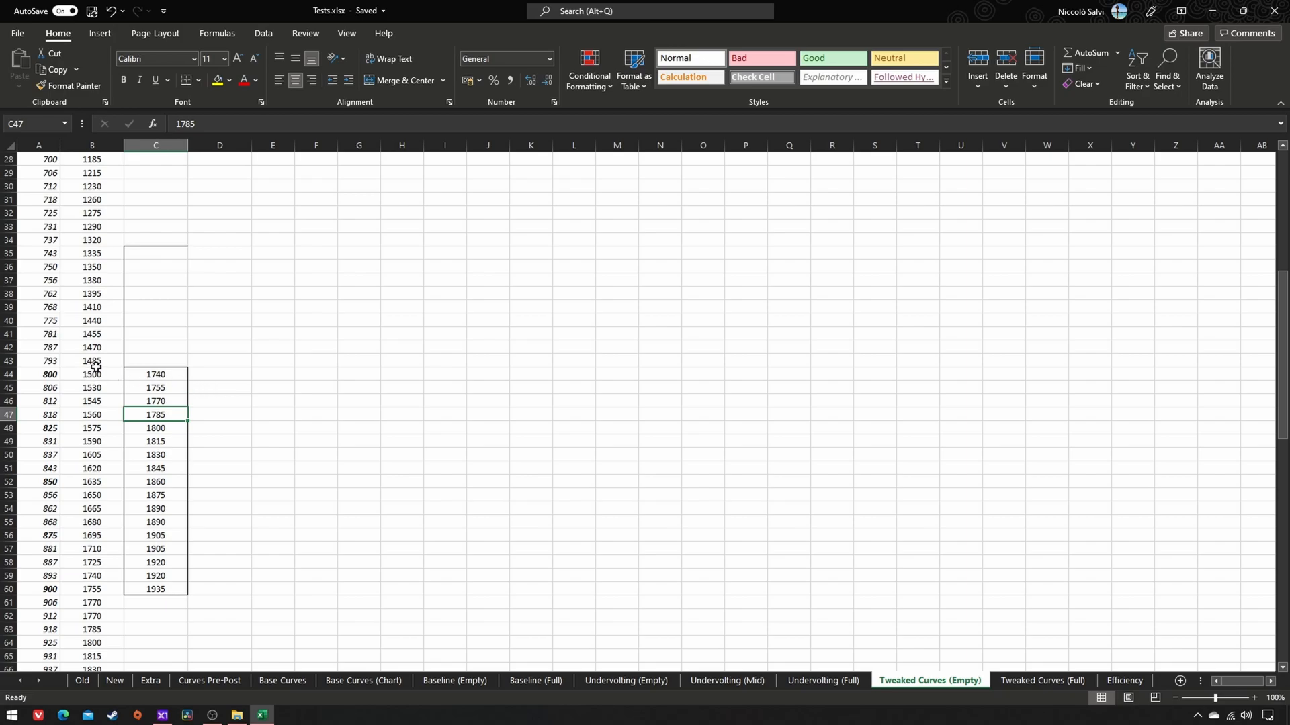
- Enter =C44-45 in the 793 mV UV 900 cell and fill it up to 743 mV
{"action": "left_click", "coordinate": [92, 374]}
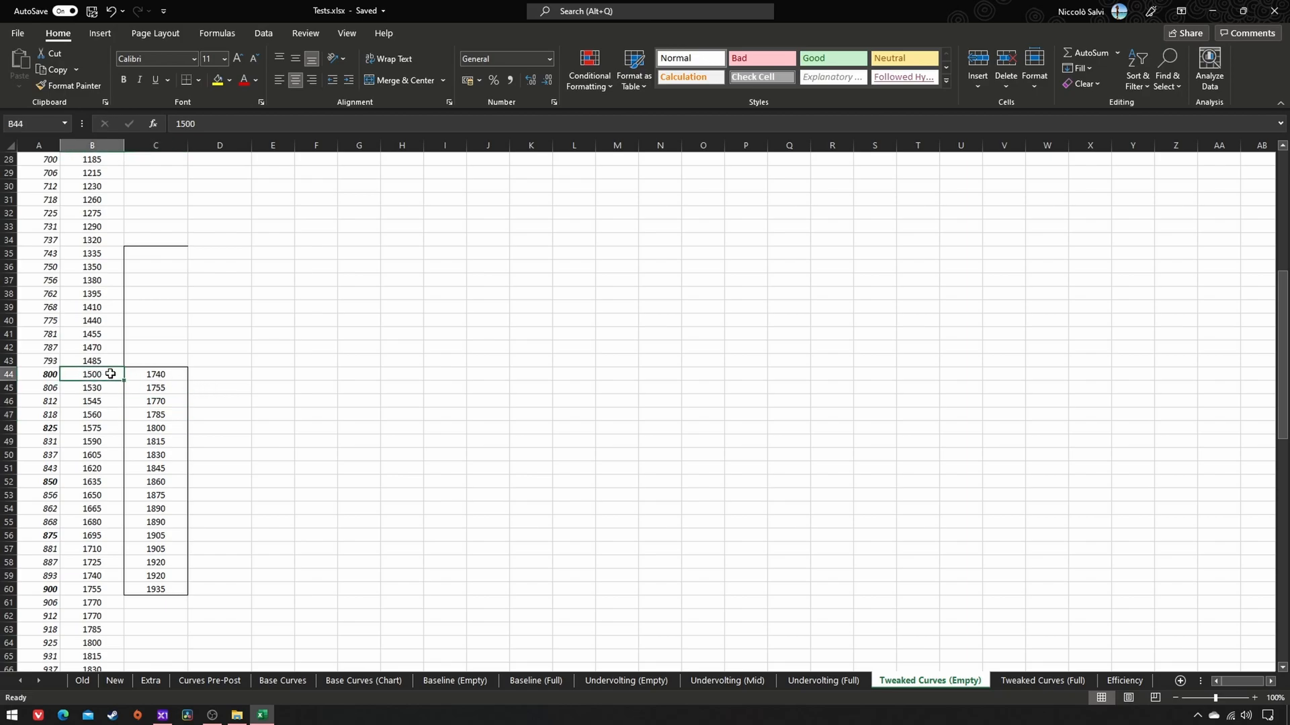
{"action": "left_click", "coordinate": [155, 374]}
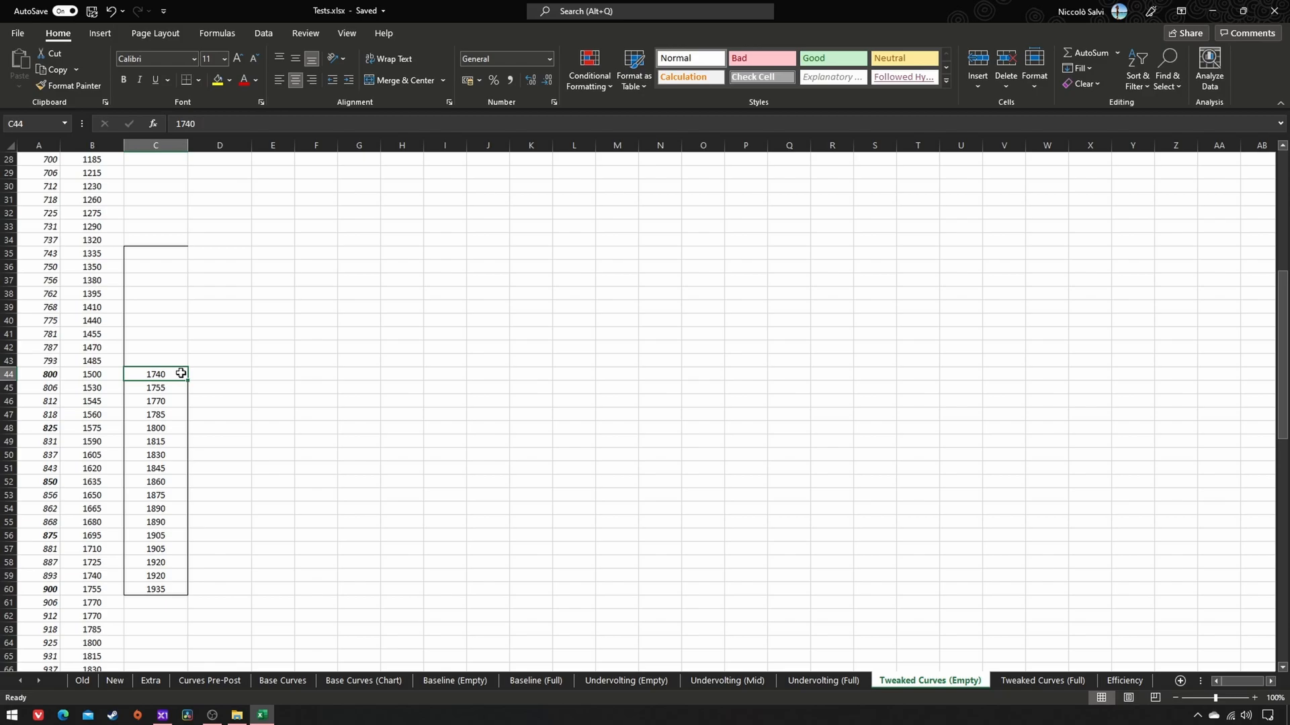
{"action": "mouse_move", "coordinate": [117, 377]}
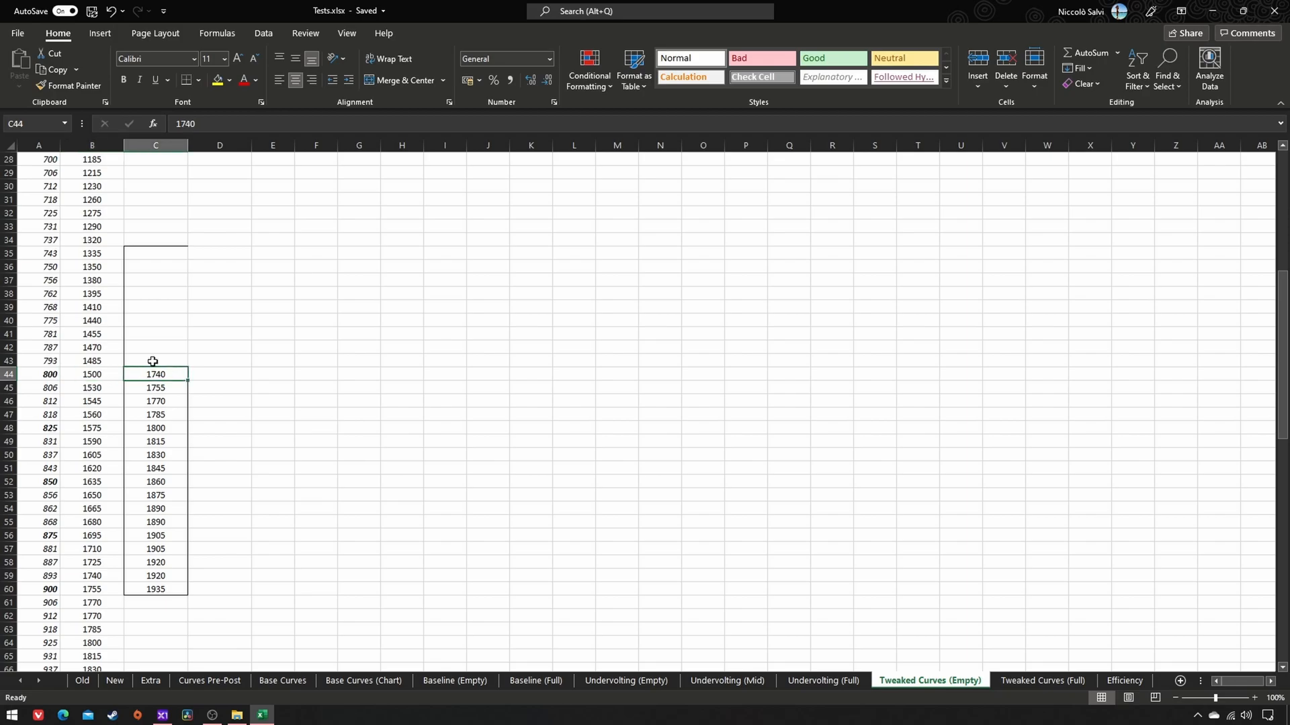
{"action": "left_click", "coordinate": [155, 360]}
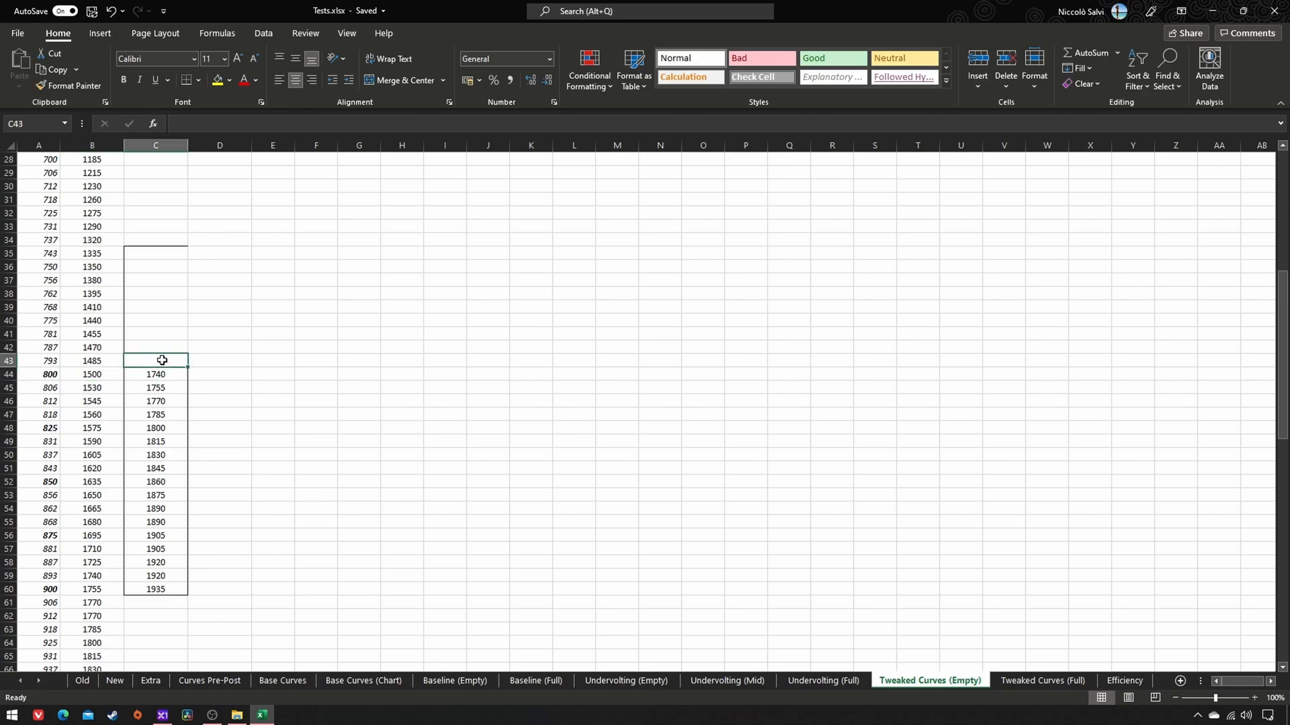
{"action": "type", "text": "=C44"}
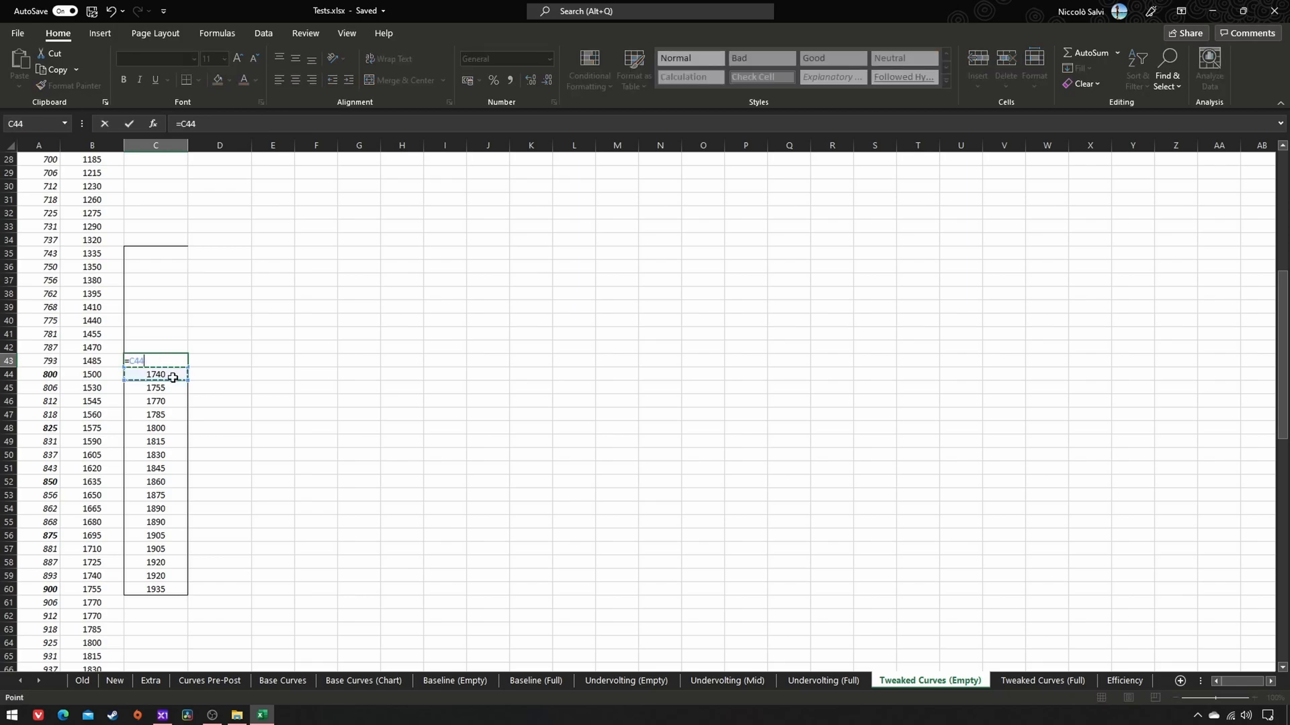
{"action": "type", "text": "-45"}
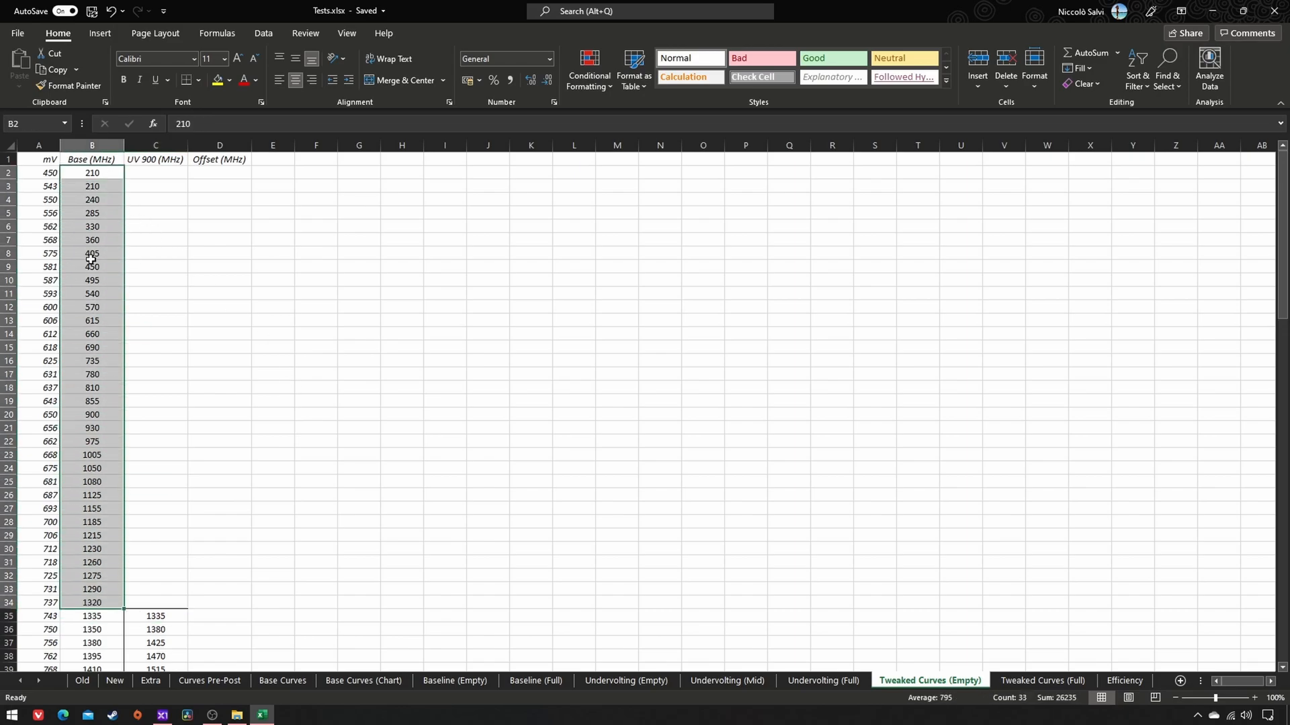
- Copy base frequencies for 450–737 mV into C2 and set rows from 906 mV to =1935-30
{"action": "key", "text": "ctrl+c"}
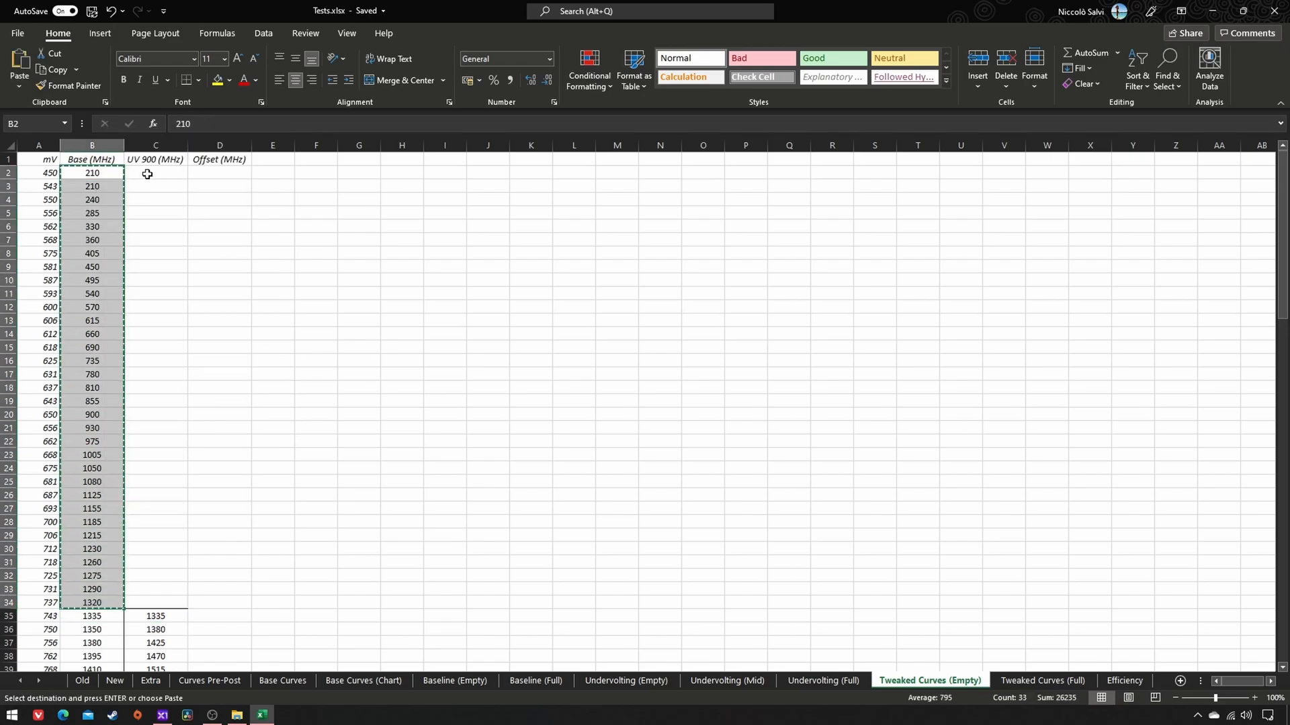
{"action": "left_click", "coordinate": [154, 172]}
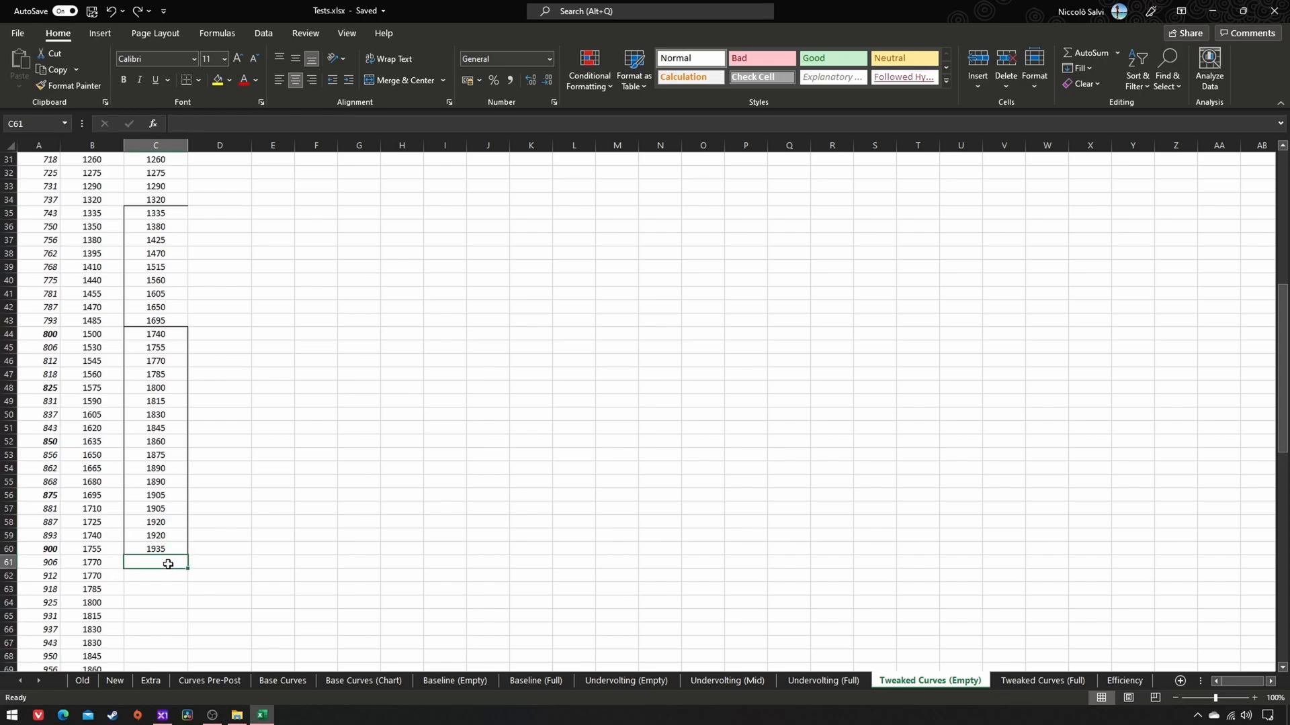
{"action": "type", "text": "=1935-30"}
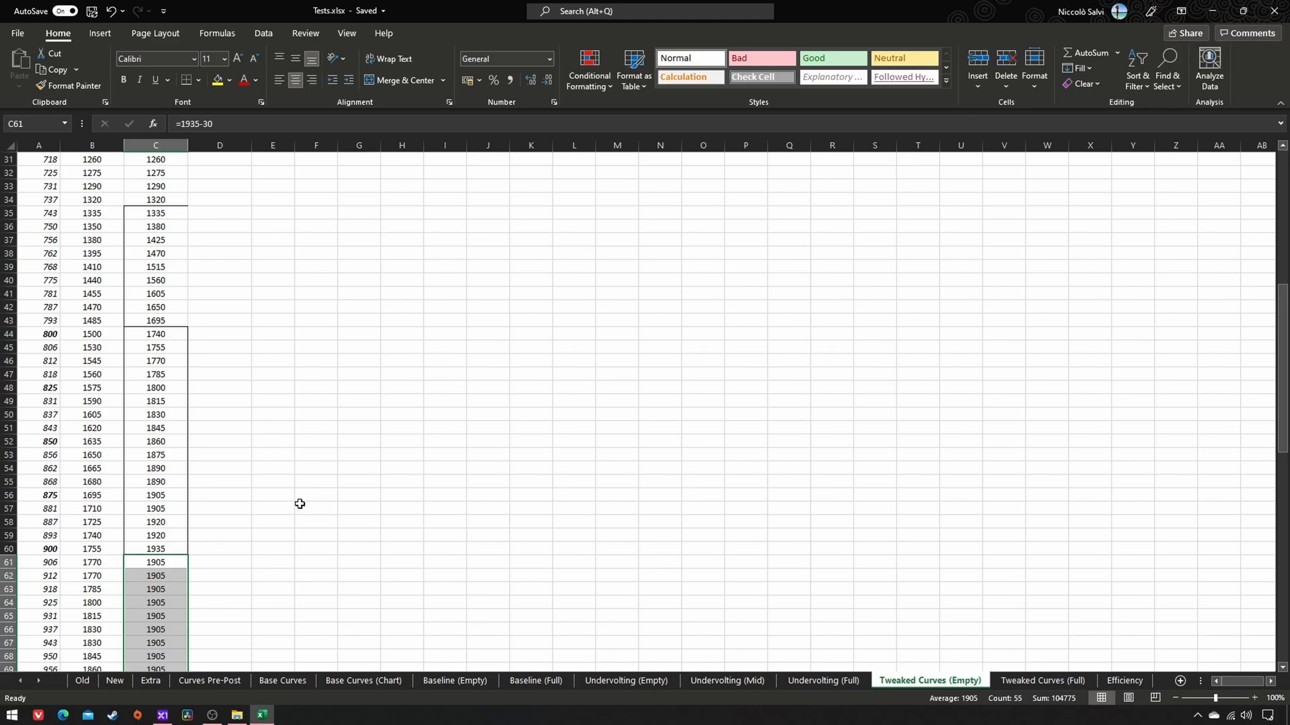
{"action": "mouse_move", "coordinate": [182, 548]}
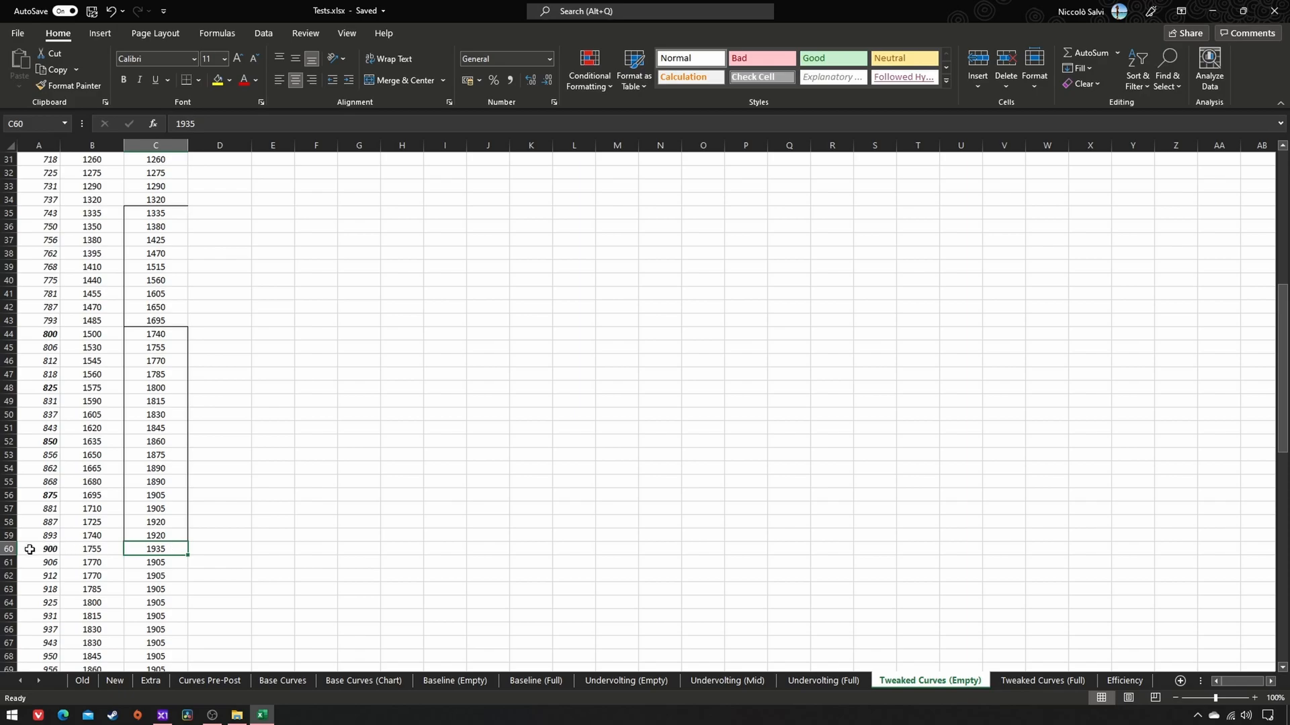
- Enter 1905 MHz for 887 and 893 mV and note 1935 beside the 887 mV row
{"action": "left_click", "coordinate": [39, 549]}
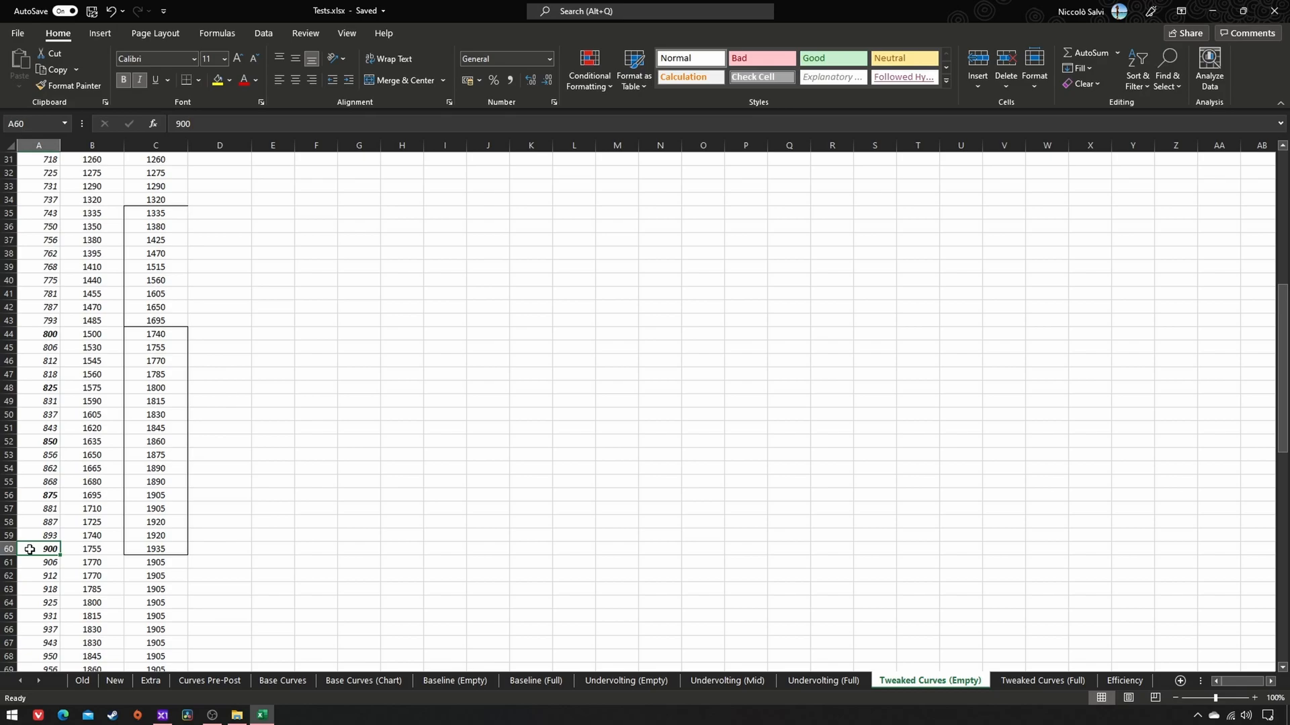
{"action": "type", "text": "1950"}
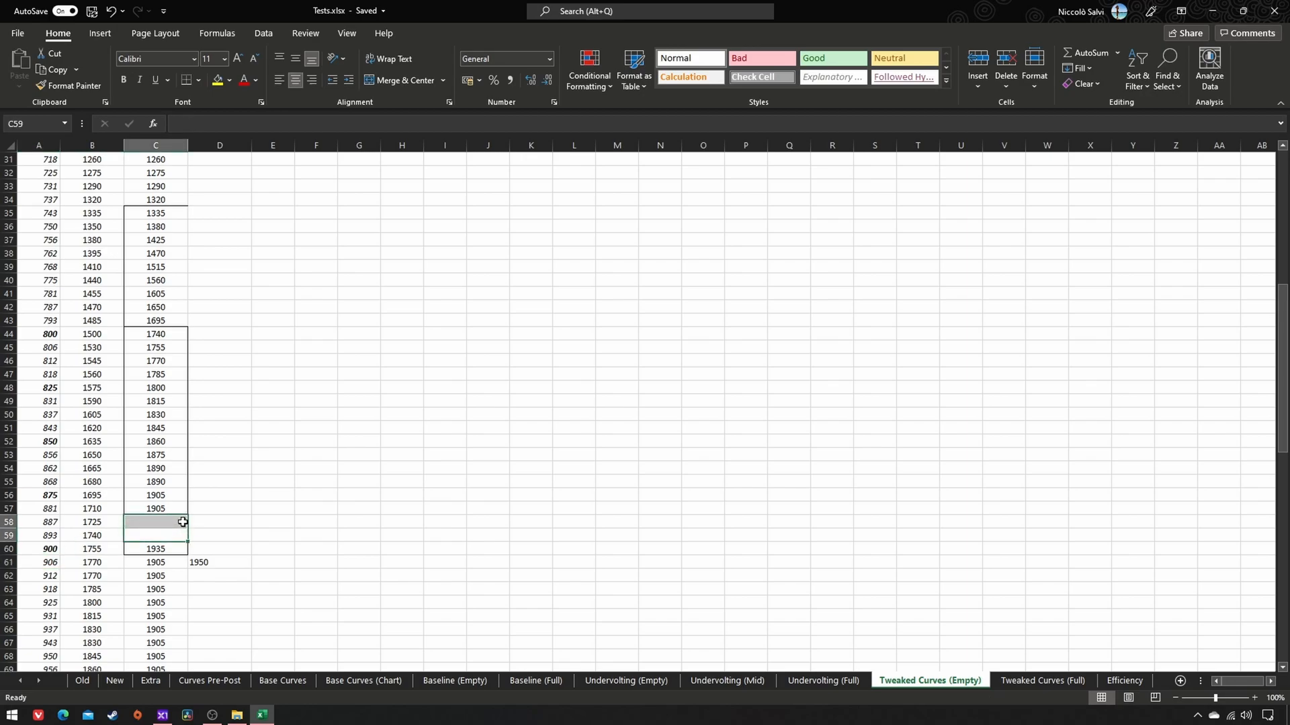
{"action": "type", "text": "1905"}
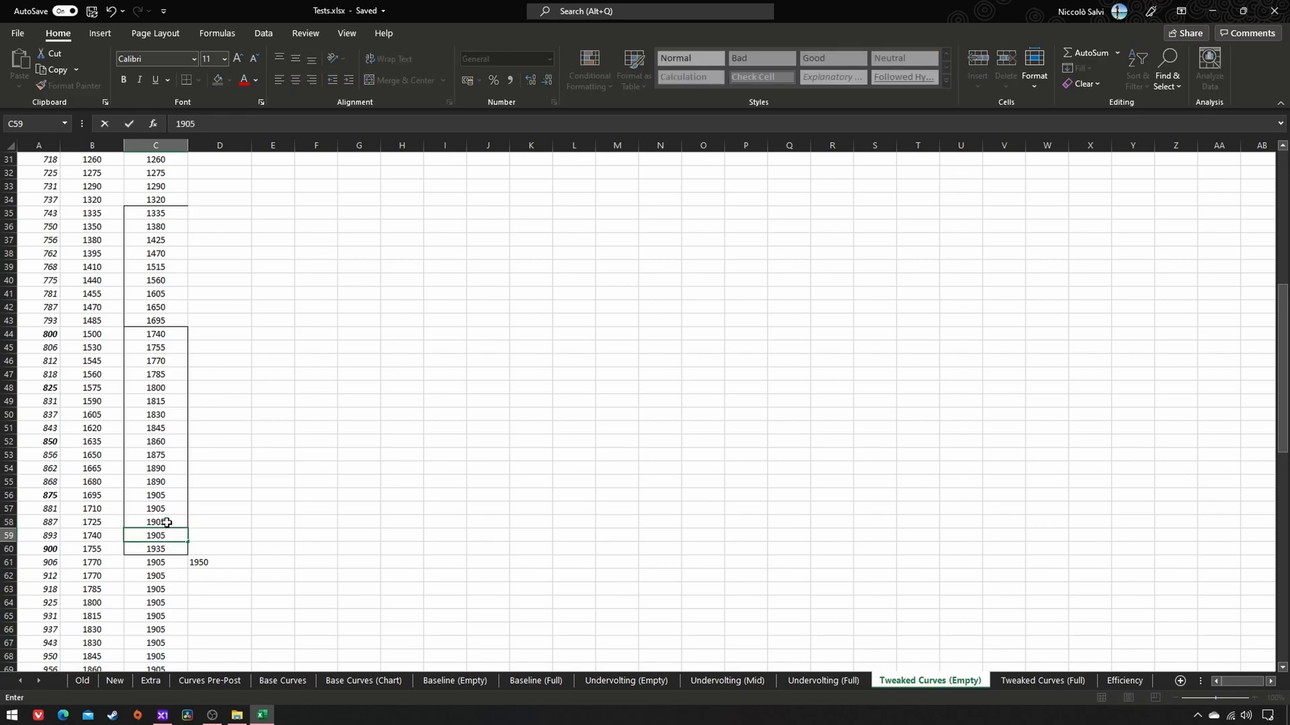
{"action": "mouse_move", "coordinate": [223, 506]}
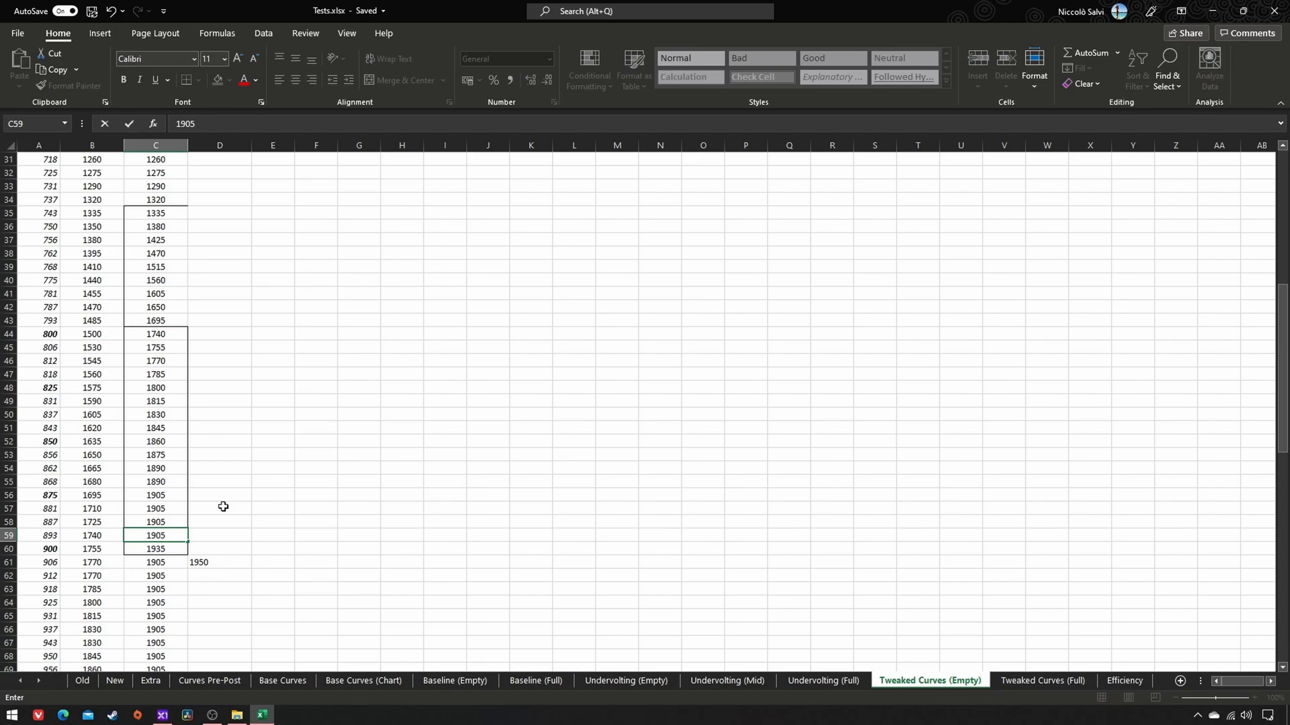
{"action": "left_click", "coordinate": [219, 521]}
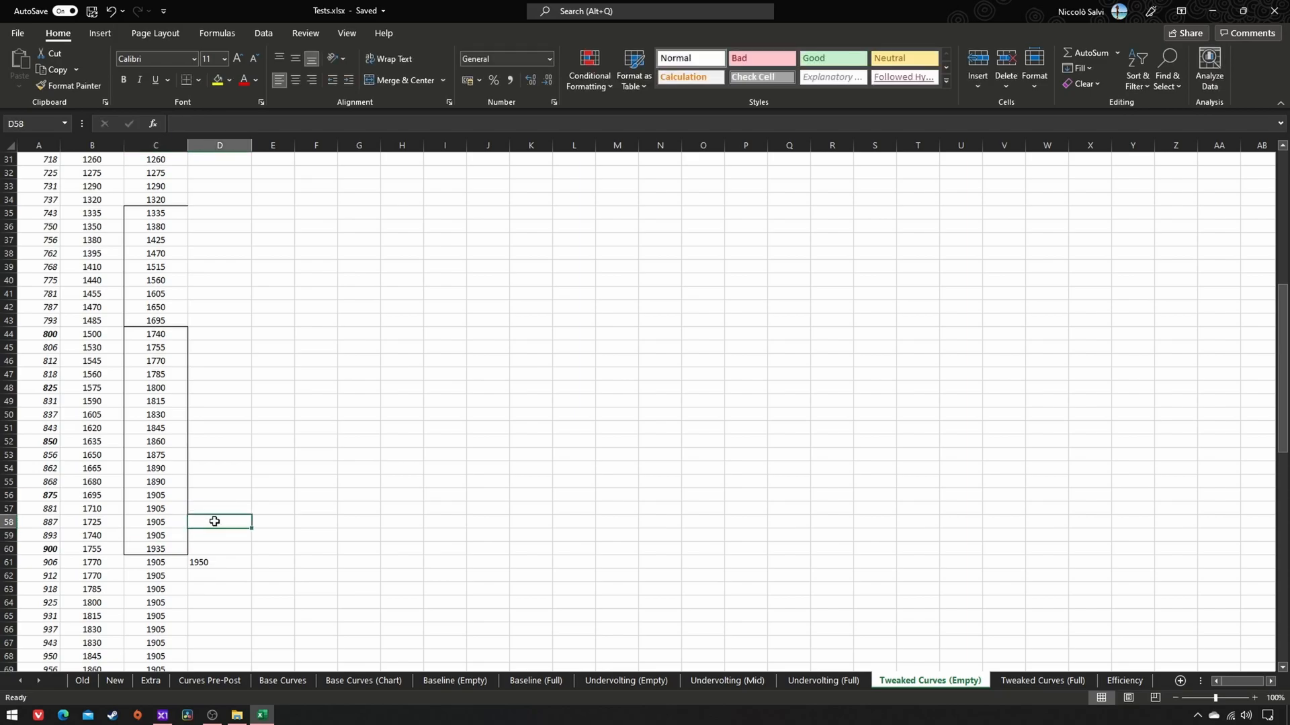
{"action": "type", "text": "1935"}
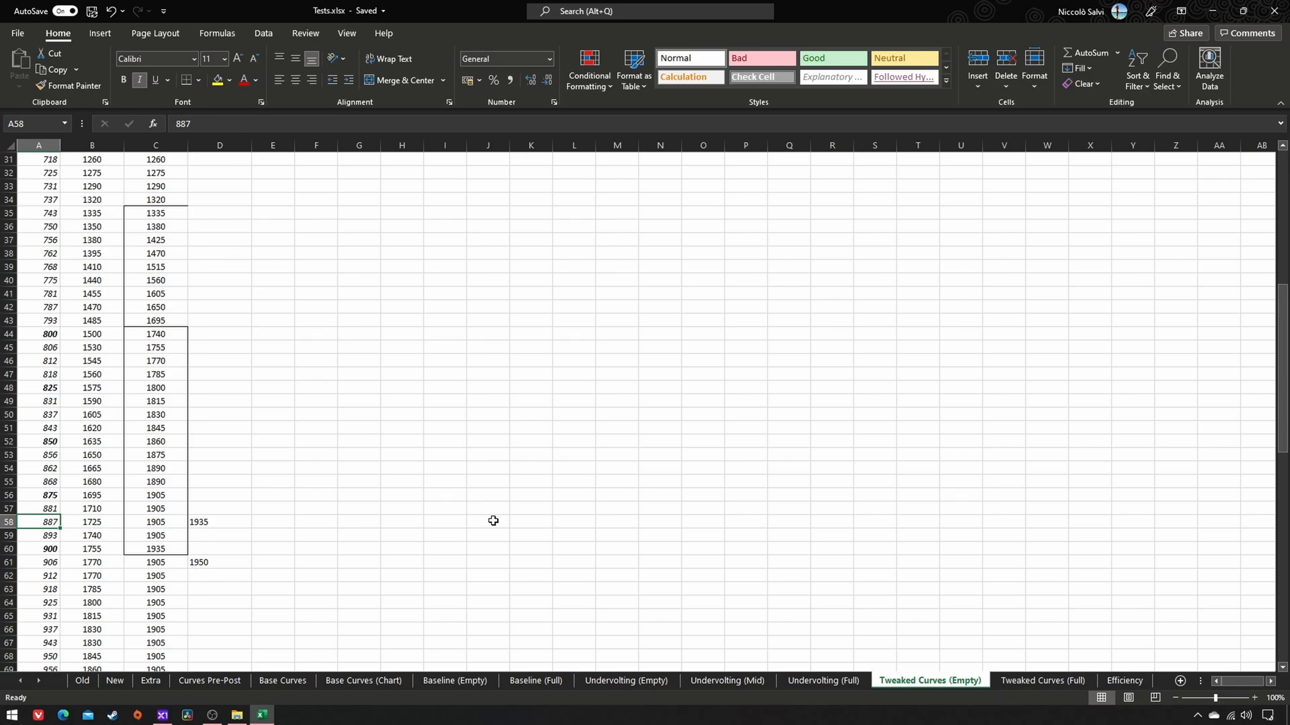
{"action": "mouse_move", "coordinate": [532, 498]}
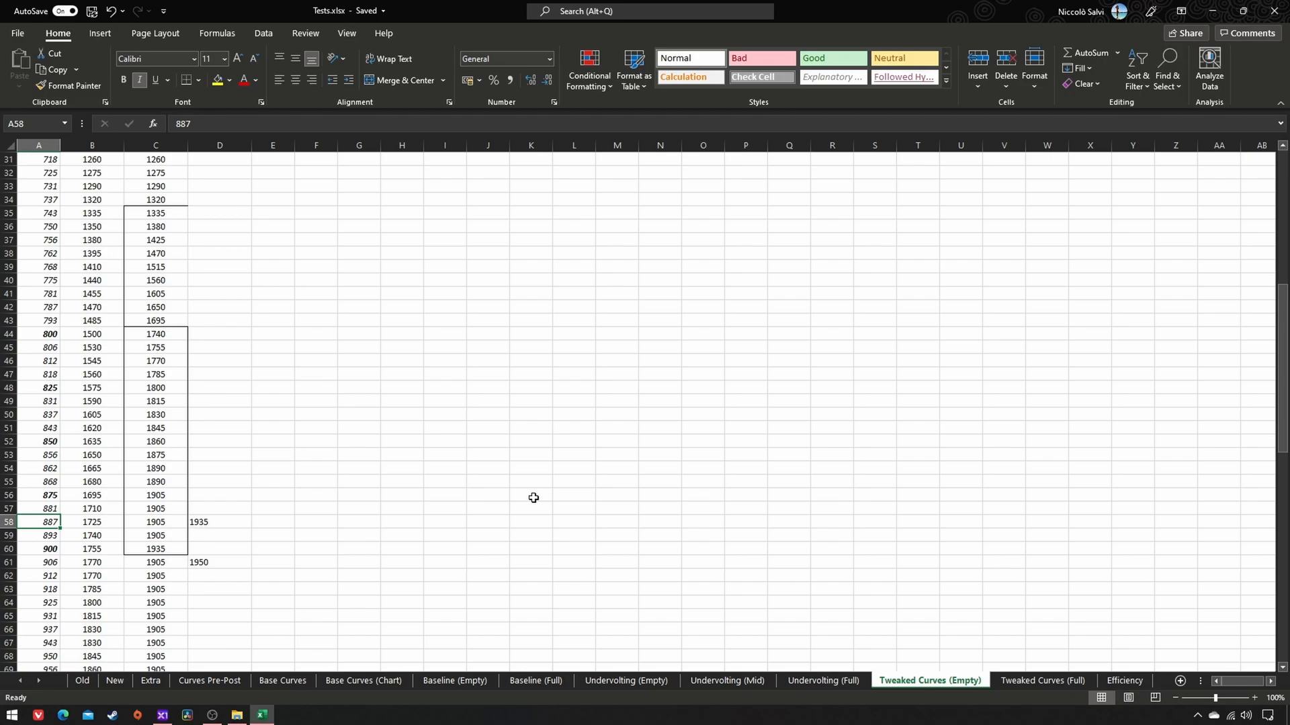
{"action": "left_click", "coordinate": [154, 549]}
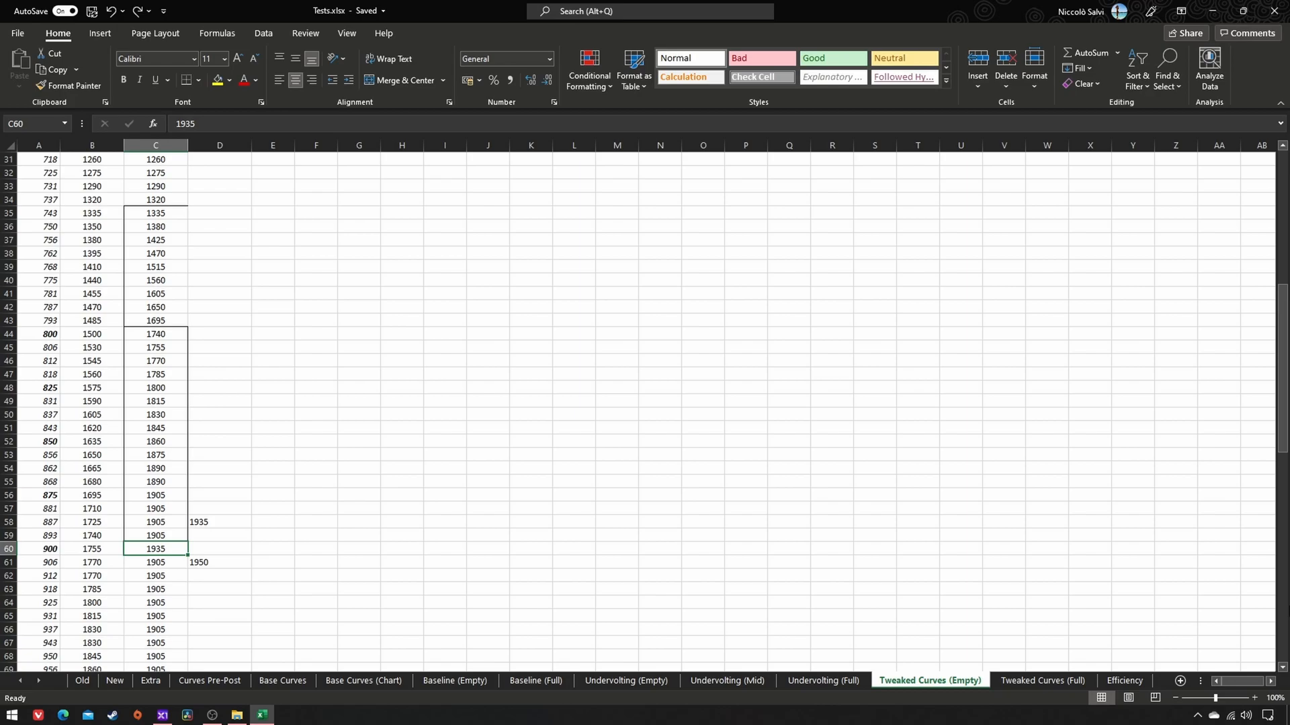
{"action": "mouse_move", "coordinate": [646, 578]}
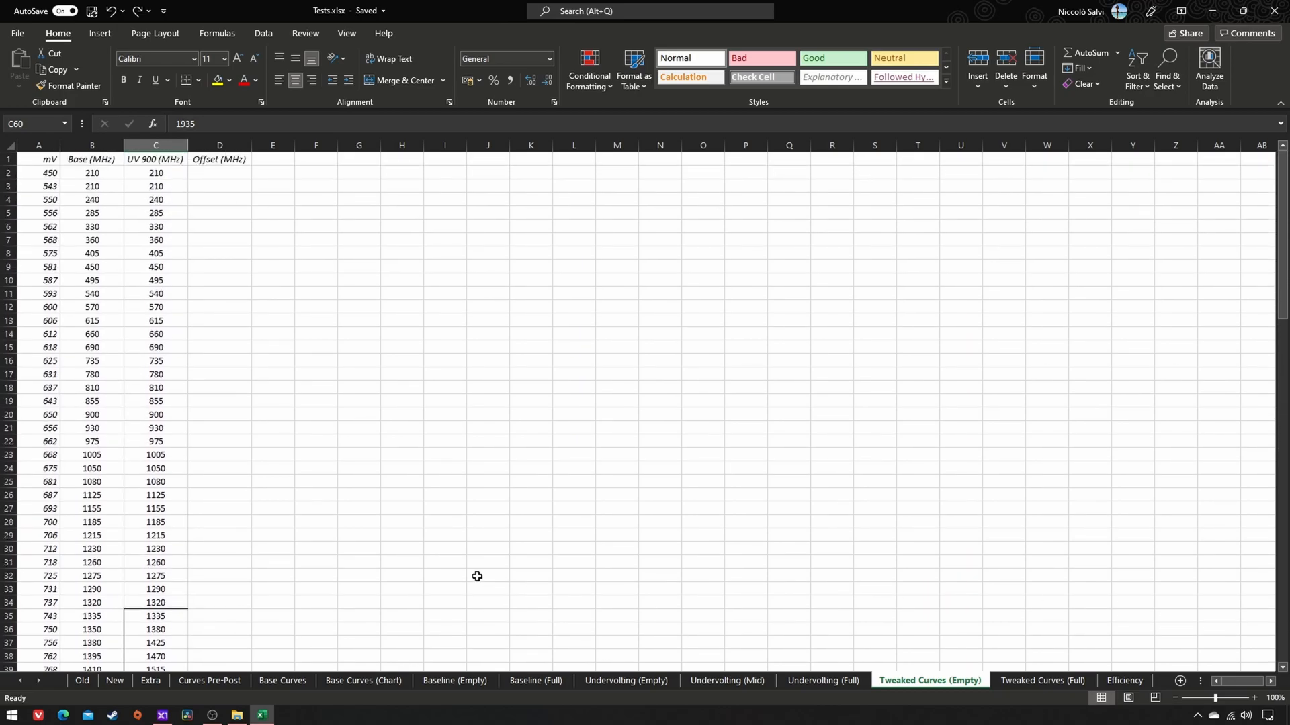
- Enter =C2-B2 in D2 and fill it down the Offset (MHz) column
{"action": "left_click", "coordinate": [219, 173]}
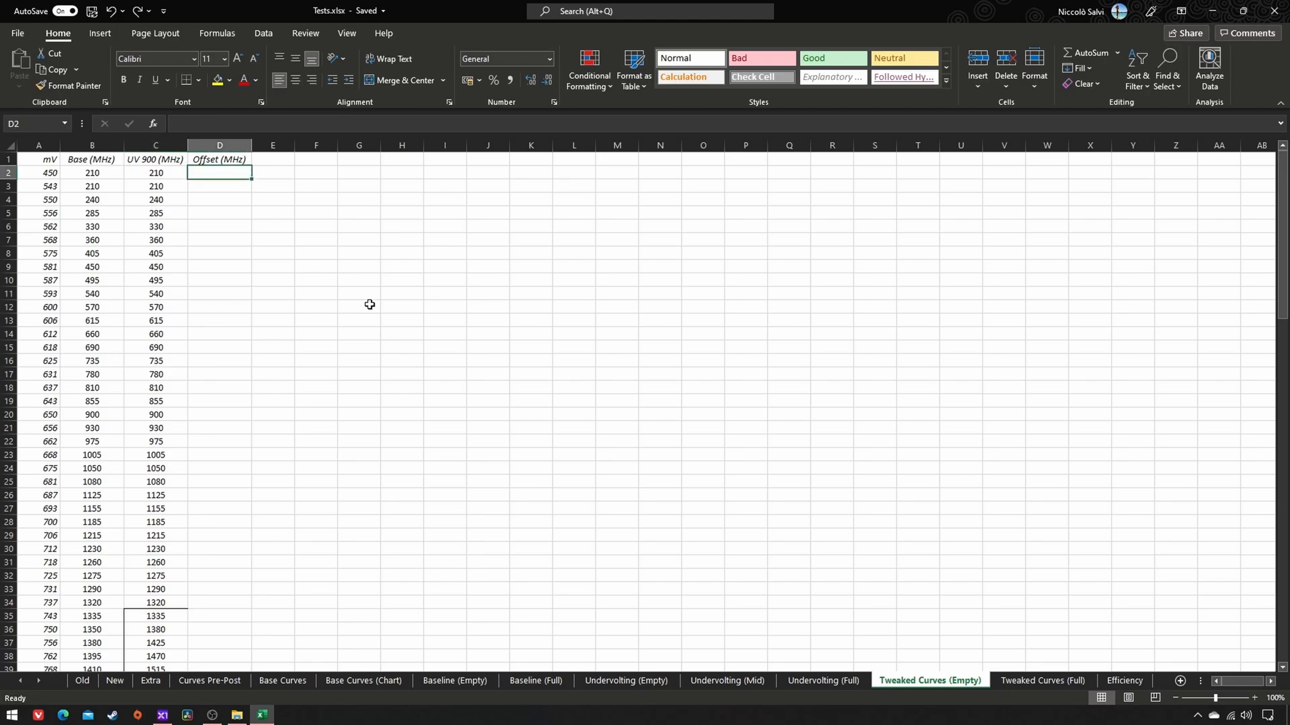
{"action": "mouse_move", "coordinate": [279, 239]}
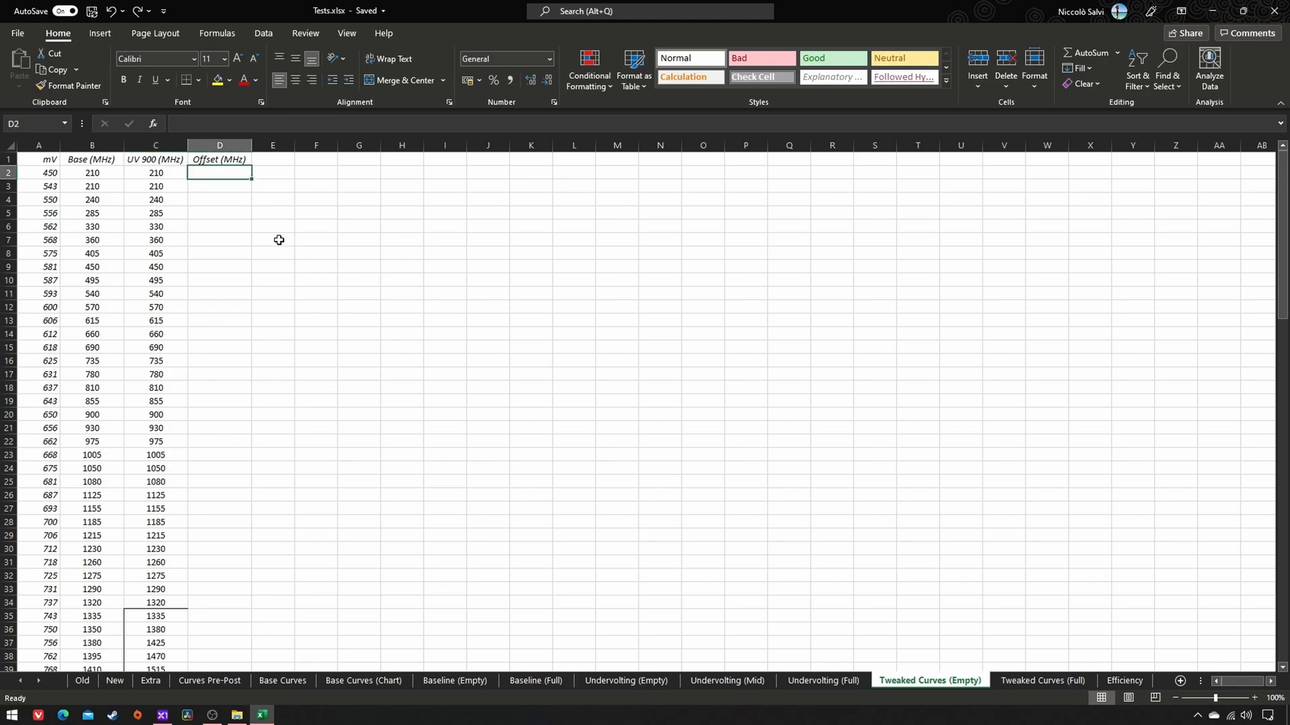
{"action": "type", "text": "="}
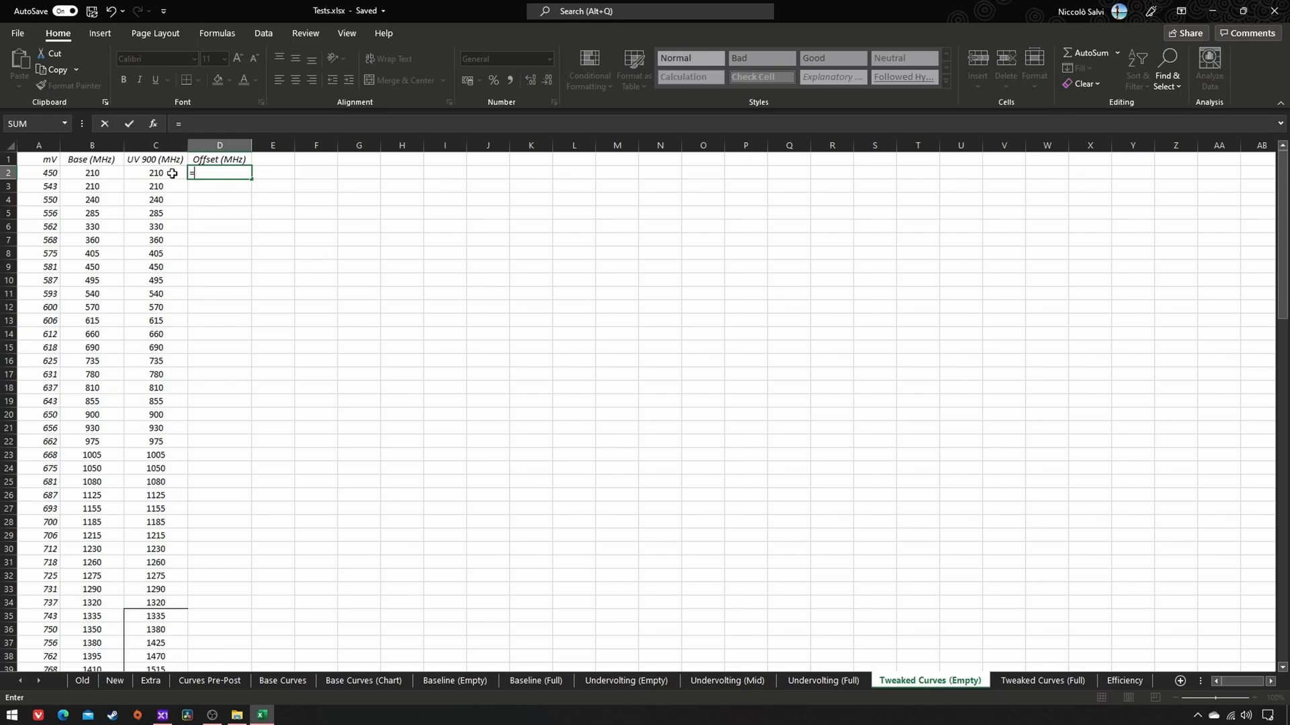
{"action": "left_click", "coordinate": [155, 172]}
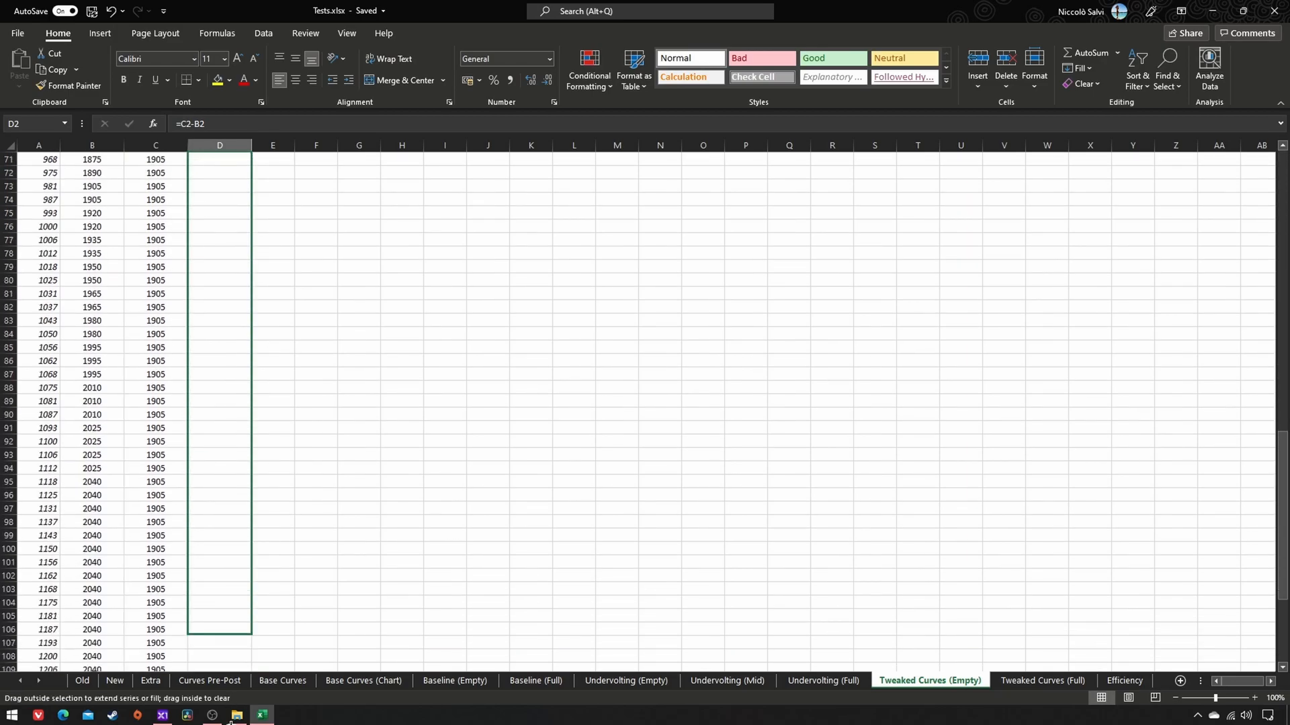
{"action": "scroll", "scroll_direction": "down", "scroll_amount": 3}
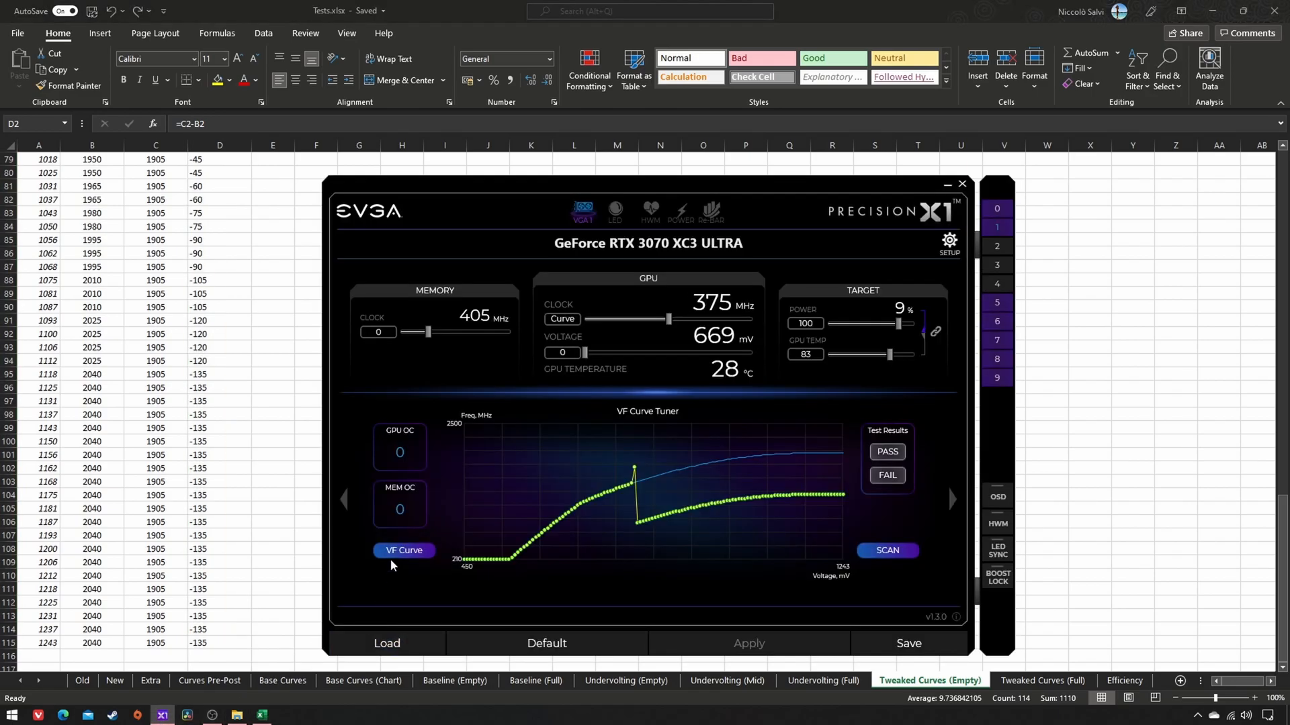
- Raise the 750–762 mV curve points, lifting 762 mV by about 58 MHz
{"action": "left_click", "coordinate": [404, 550]}
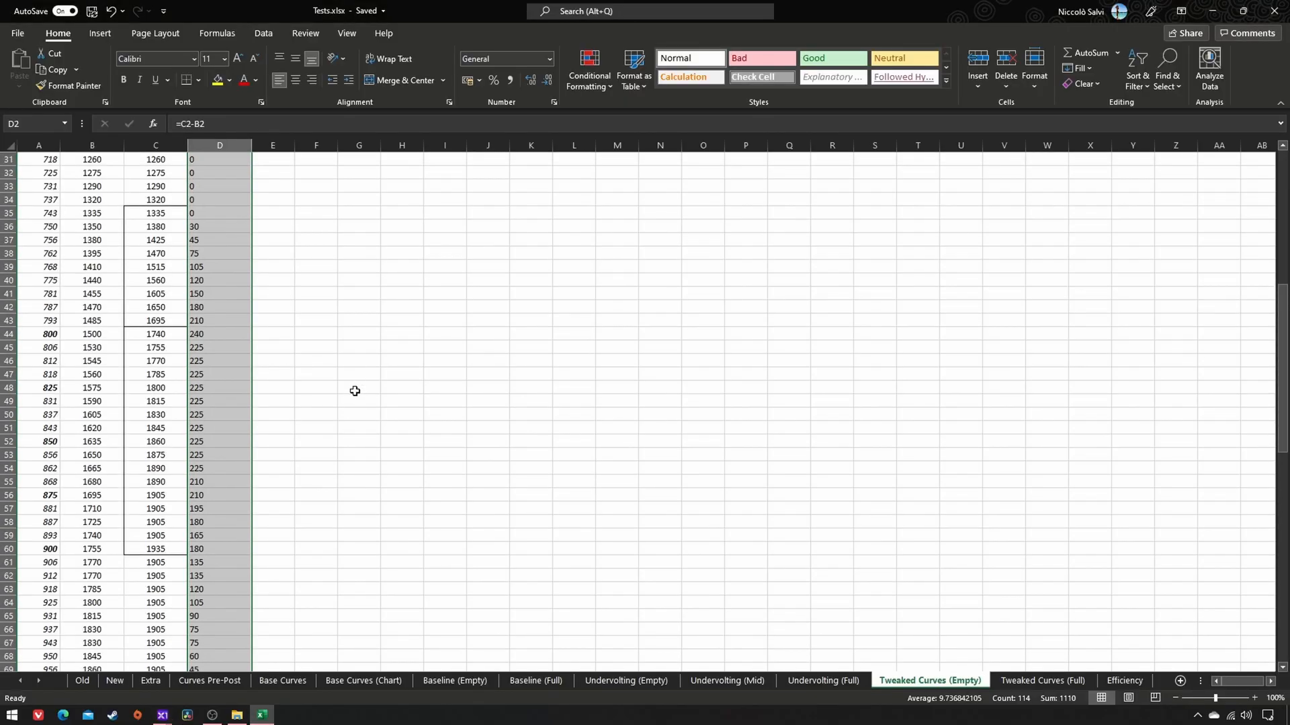
{"action": "scroll", "scroll_direction": "up", "scroll_amount": 3}
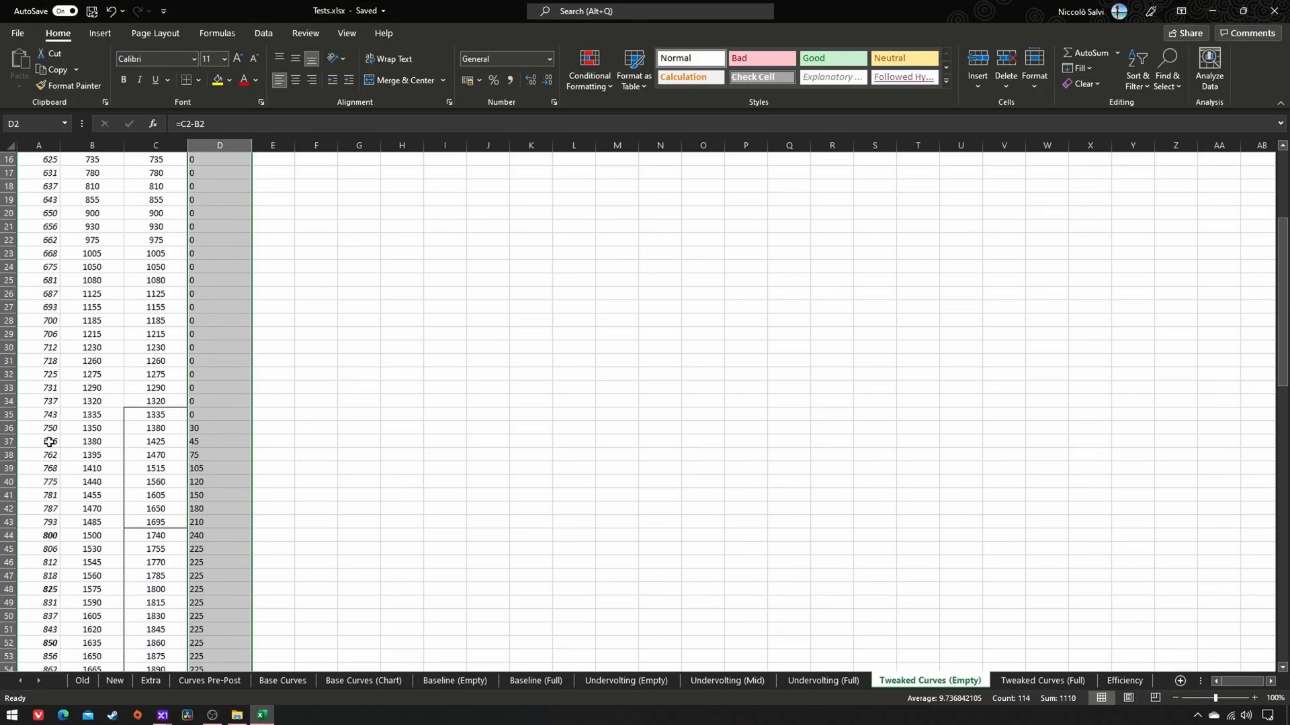
{"action": "left_click", "coordinate": [37, 428]}
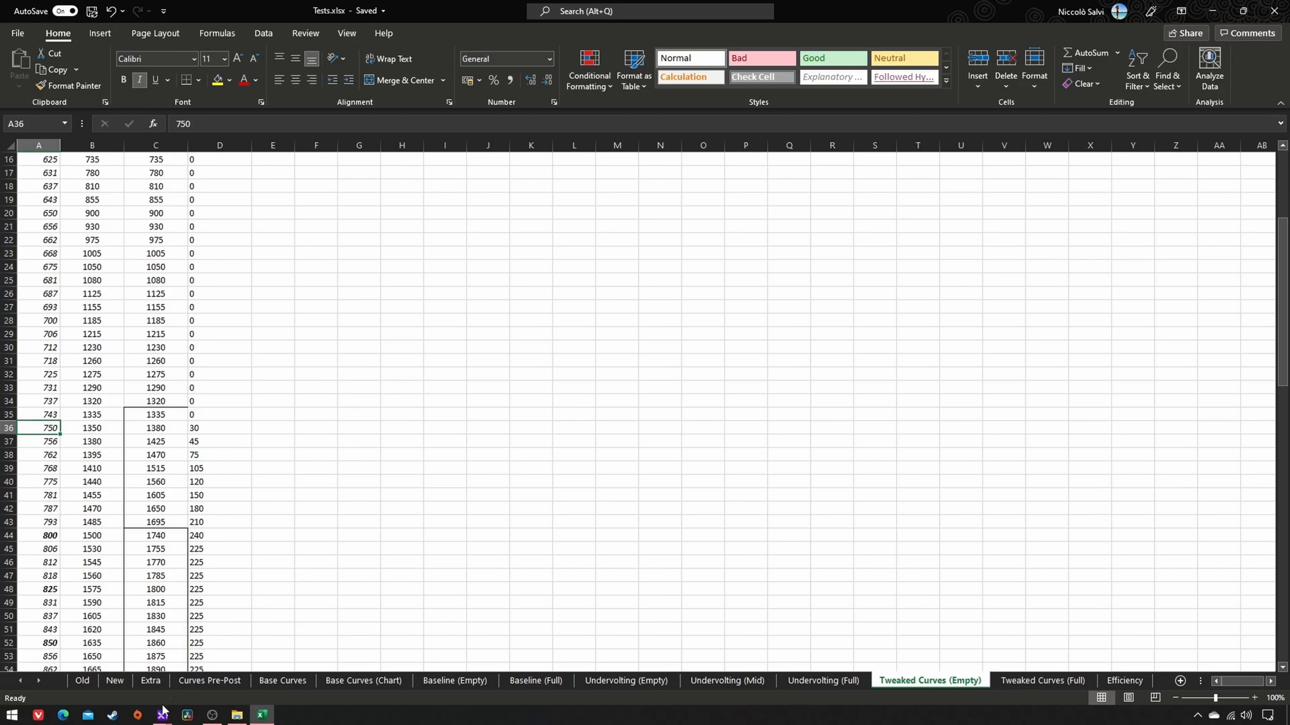
{"action": "left_click", "coordinate": [161, 715]}
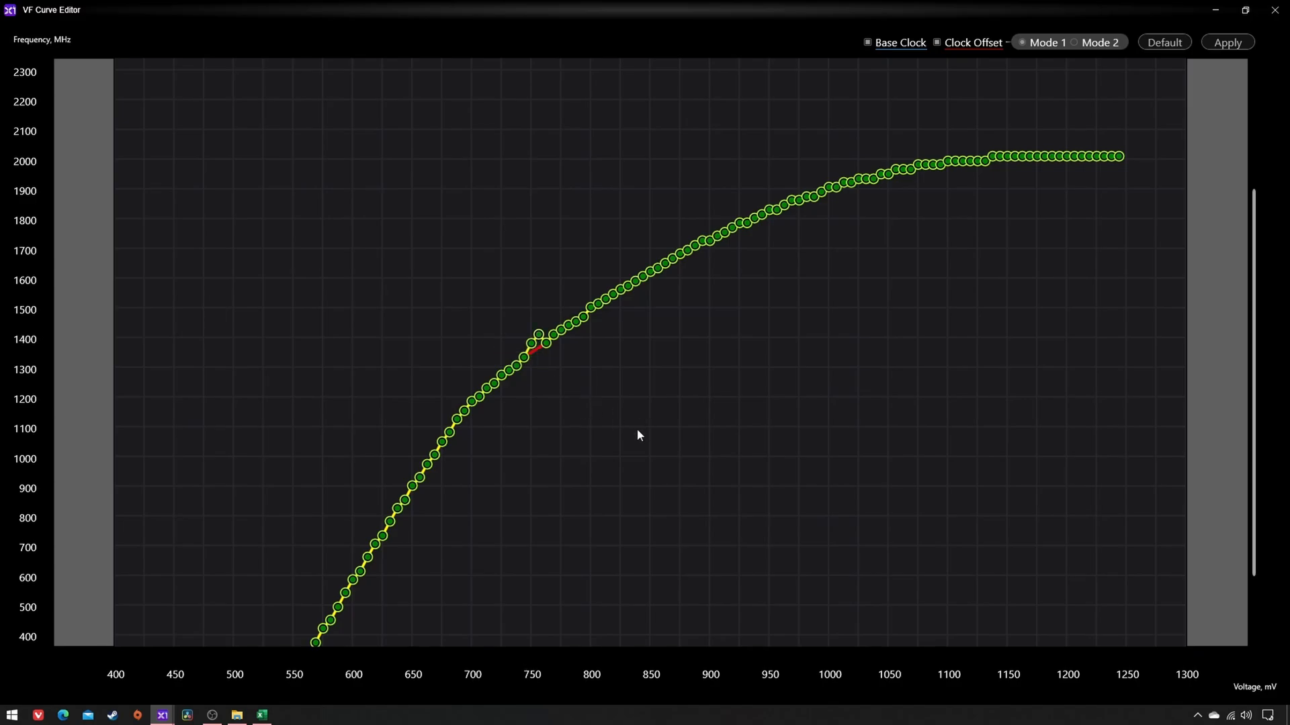
{"action": "left_click", "coordinate": [261, 715]}
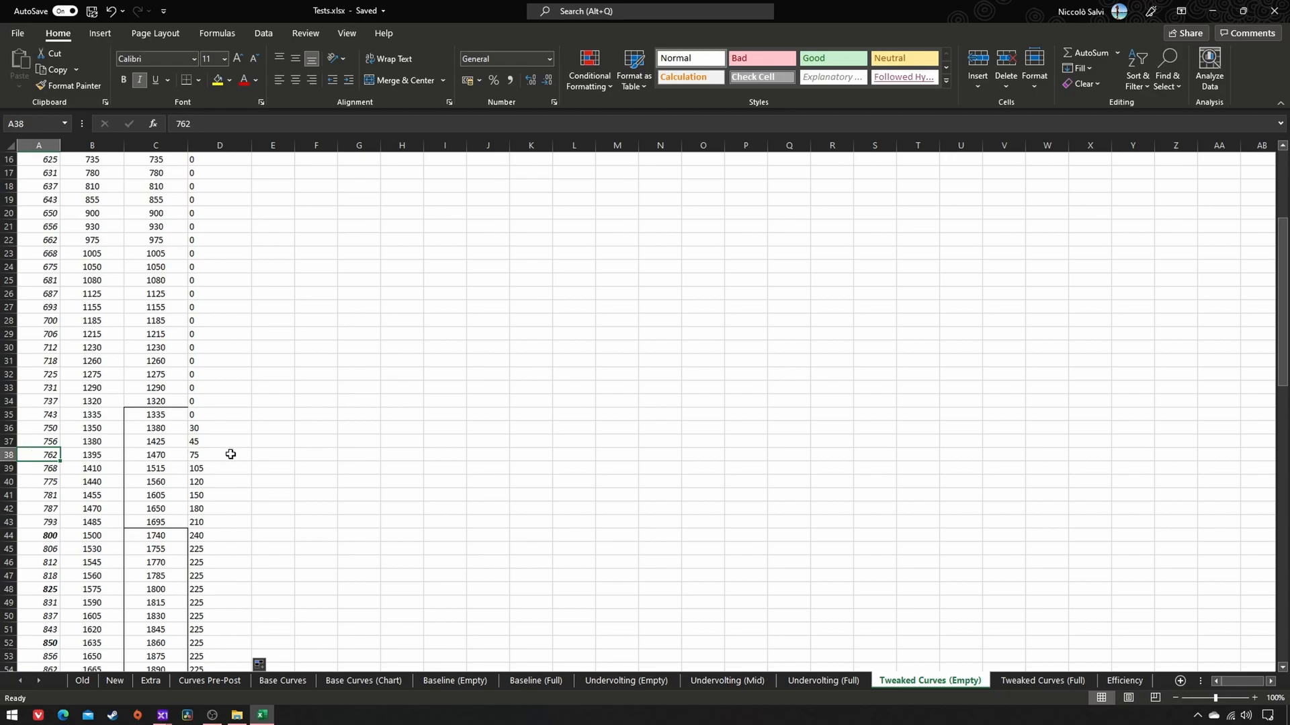
{"action": "left_click", "coordinate": [161, 714]}
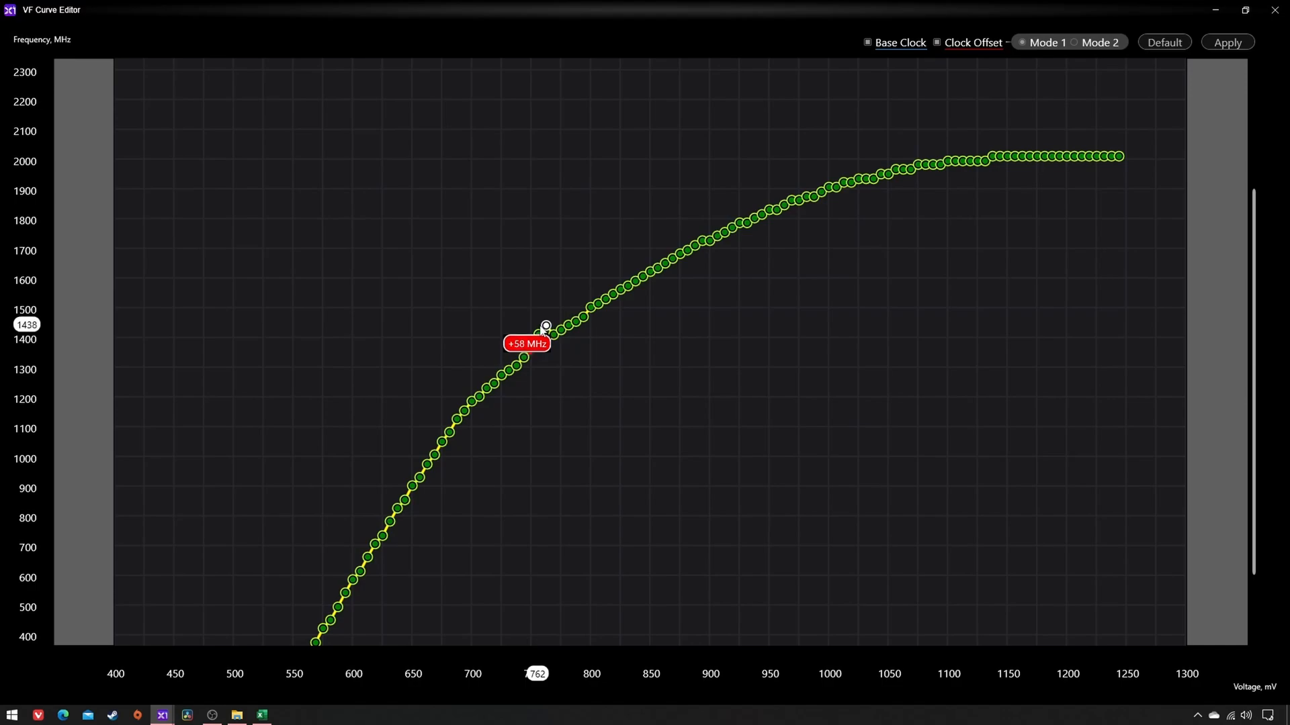
{"action": "left_click_drag", "start_coordinate": [545, 327], "coordinate": [546, 321]}
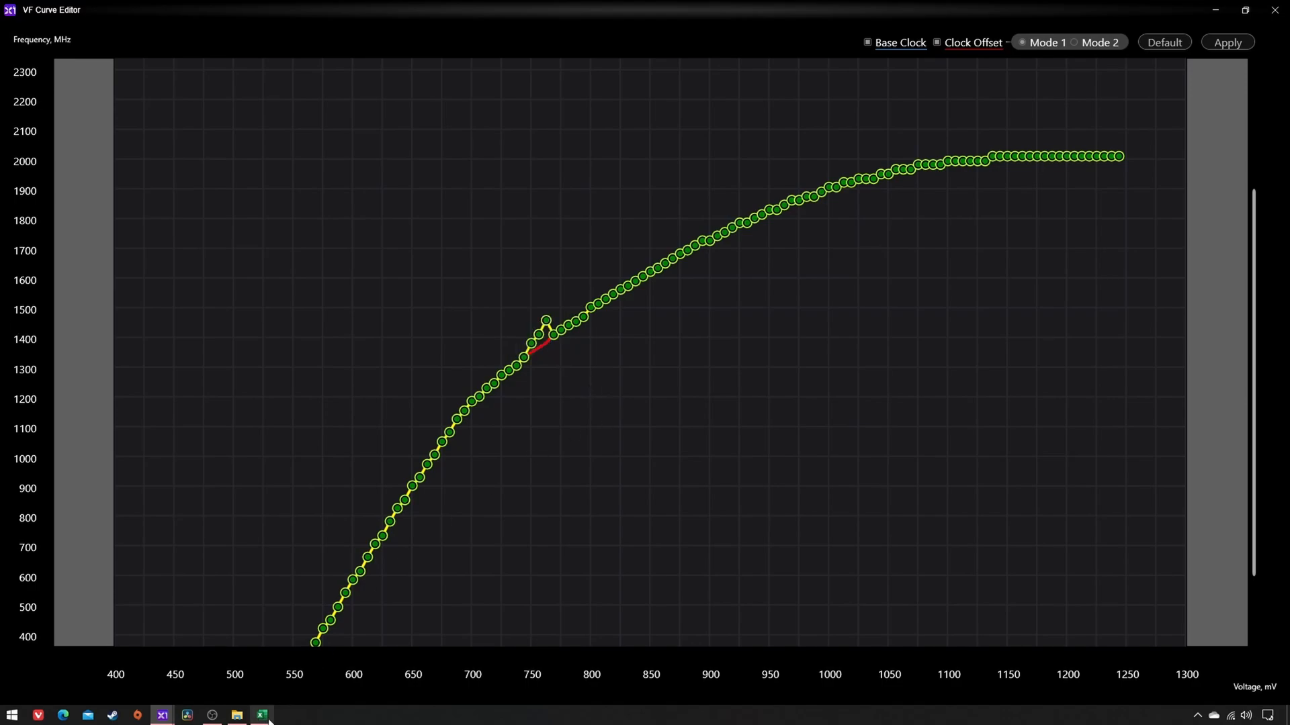
{"action": "left_click", "coordinate": [262, 715]}
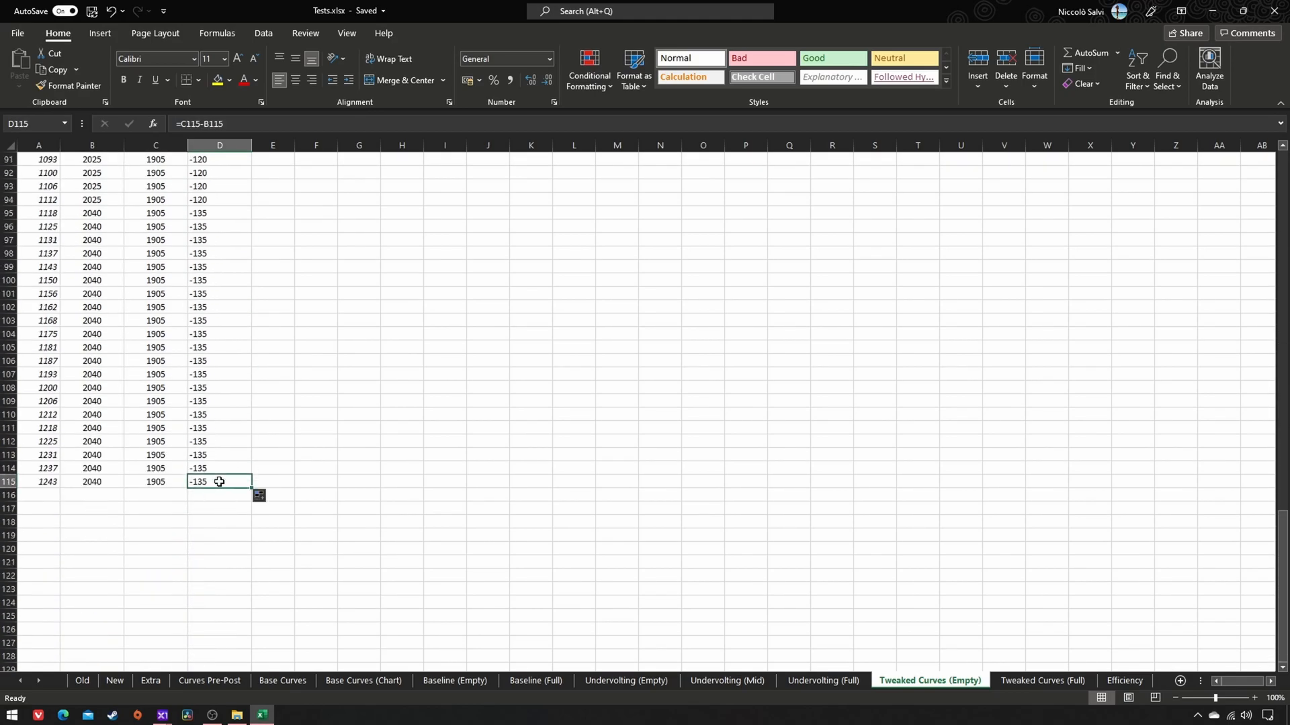
- Drag the remaining VF curve points to their offsets and apply the curve
{"action": "left_click", "coordinate": [161, 714]}
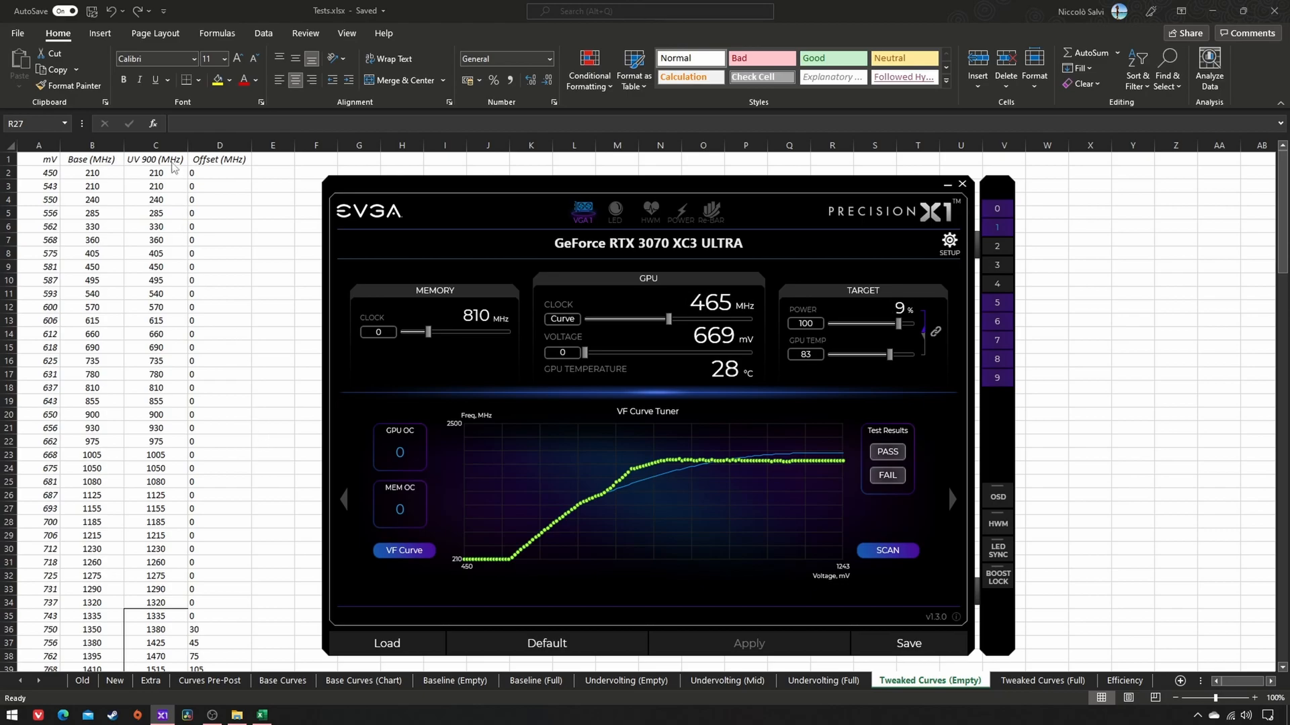
- Delete the draft UV 900 values and select the column G curve range
{"action": "left_click", "coordinate": [154, 145]}
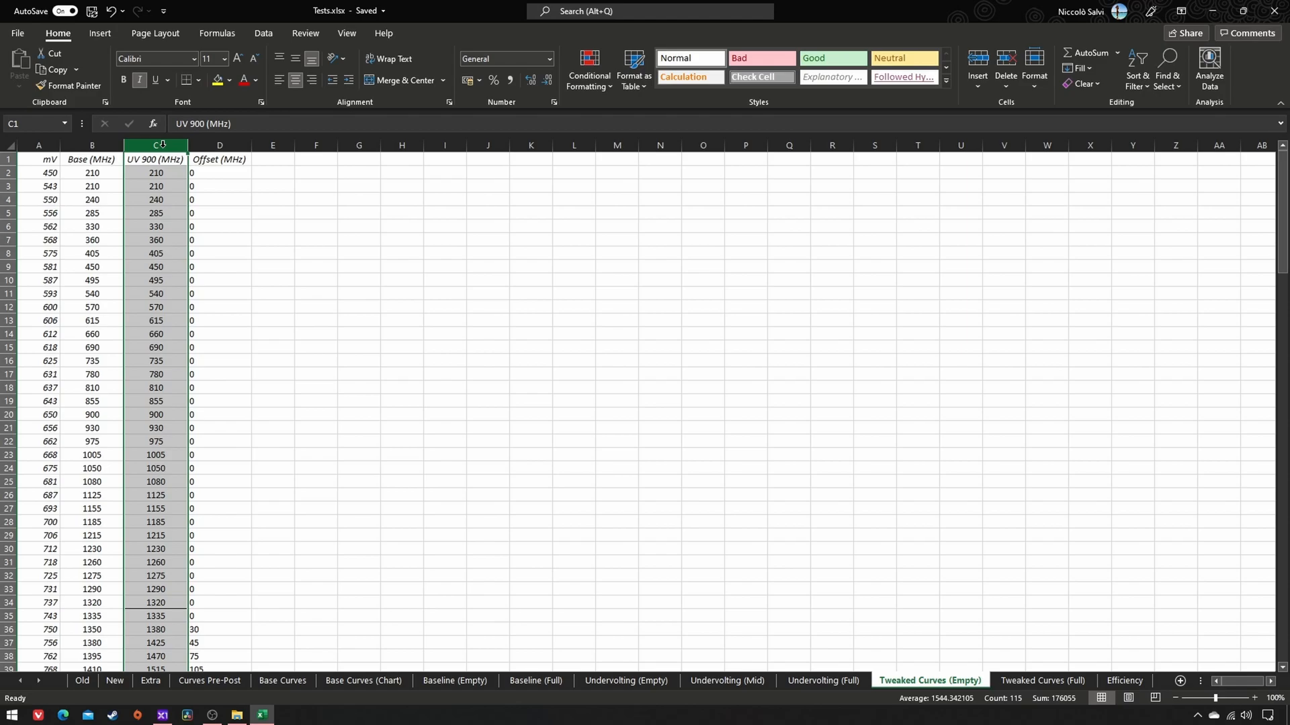
{"action": "left_click_drag", "start_coordinate": [155, 173], "coordinate": [155, 279]}
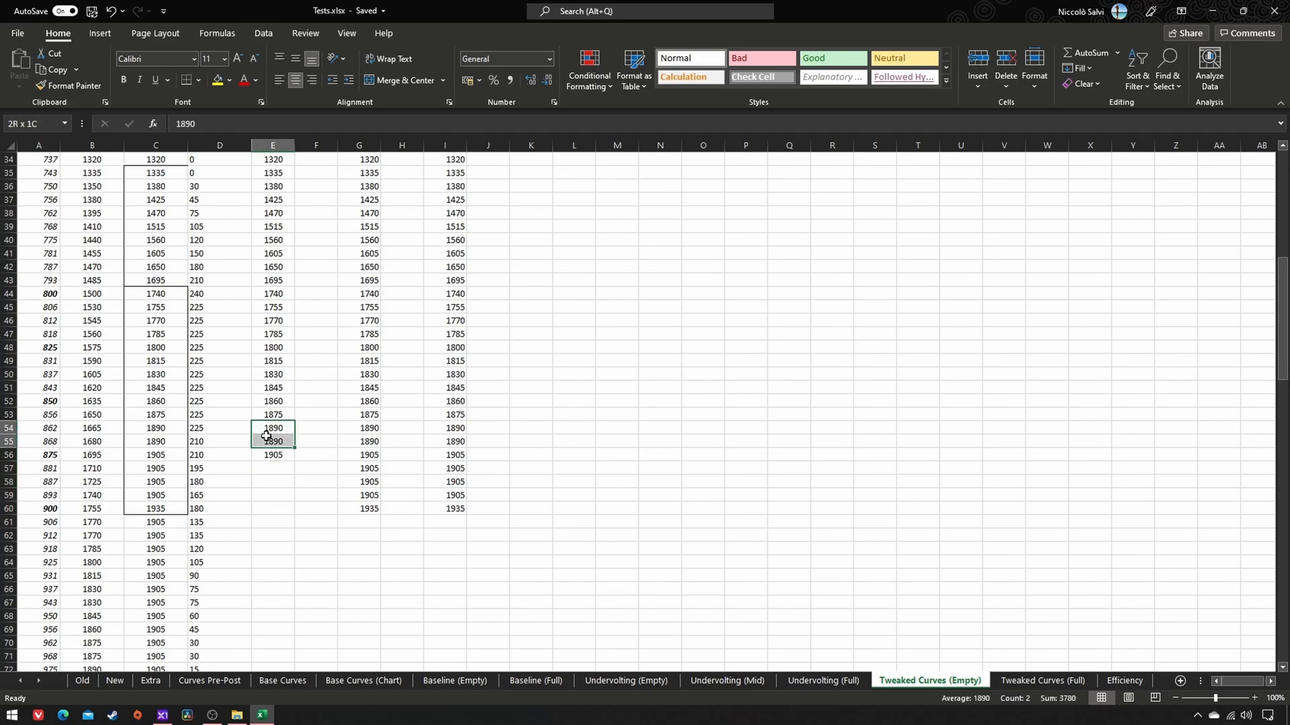
{"action": "key", "text": "Delete"}
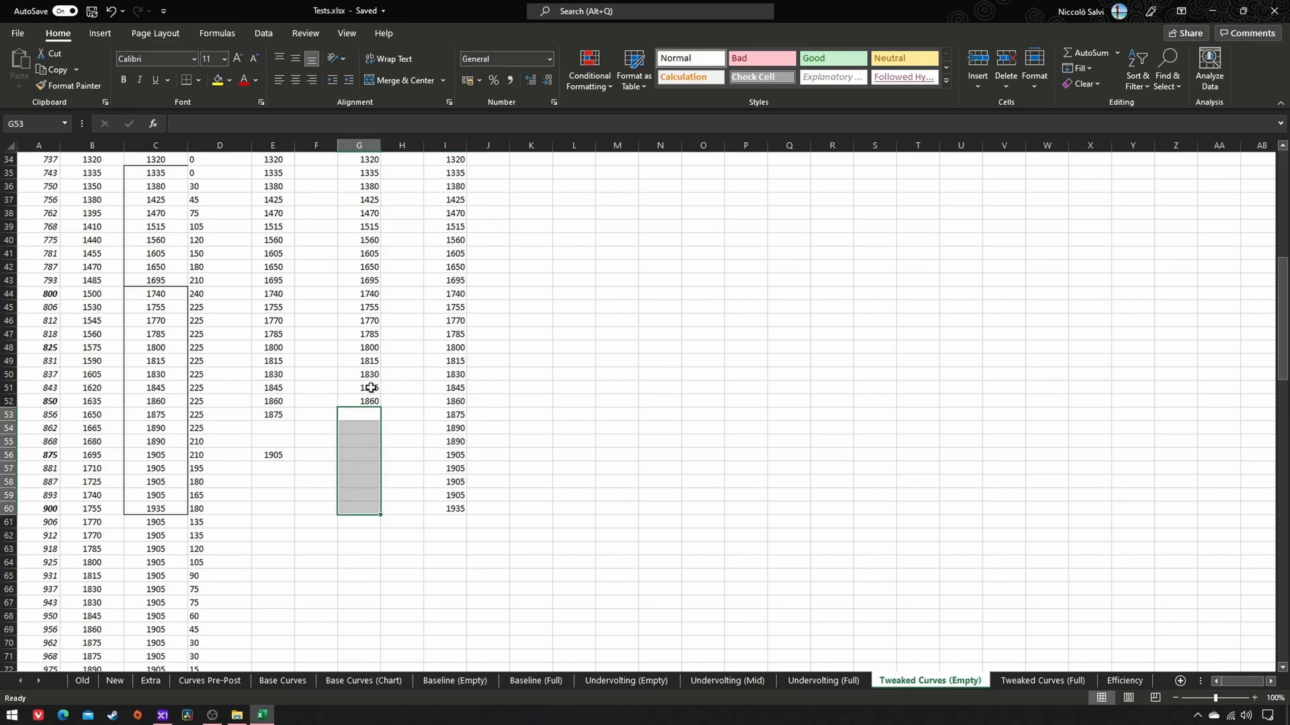
{"action": "left_click", "coordinate": [358, 388]}
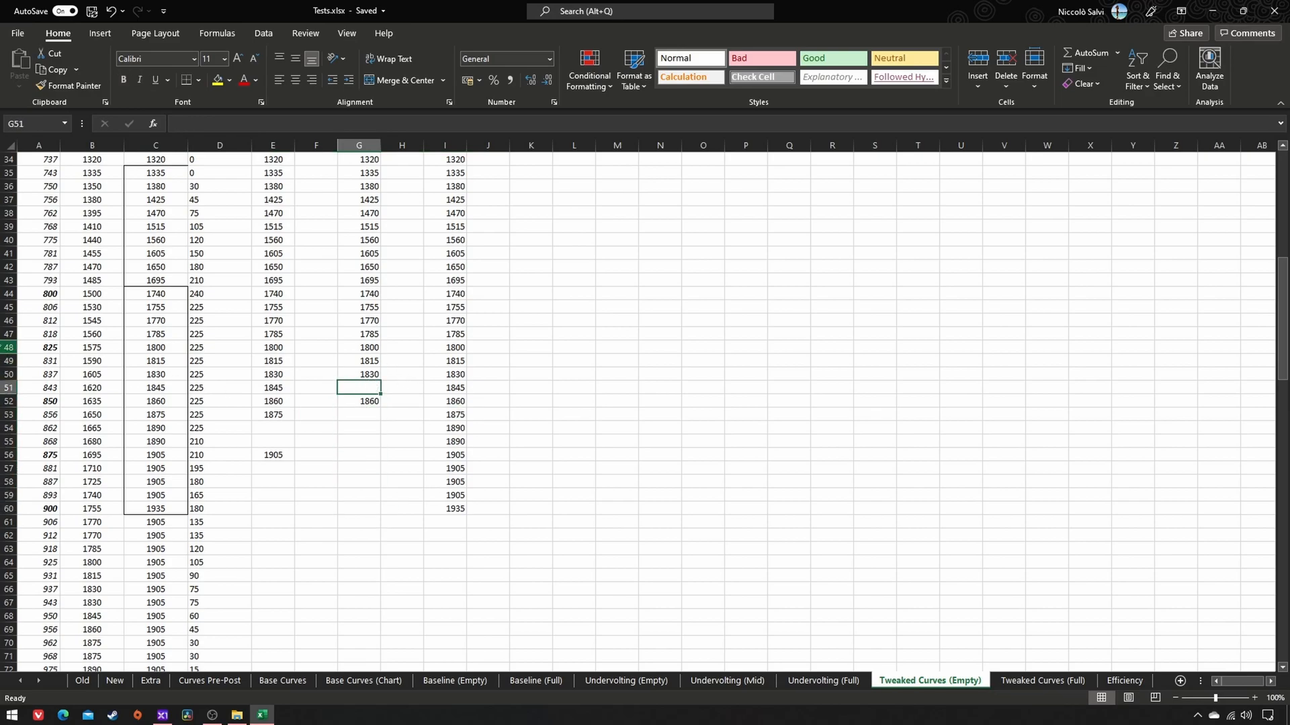
{"action": "left_click_drag", "start_coordinate": [454, 360], "coordinate": [454, 495]}
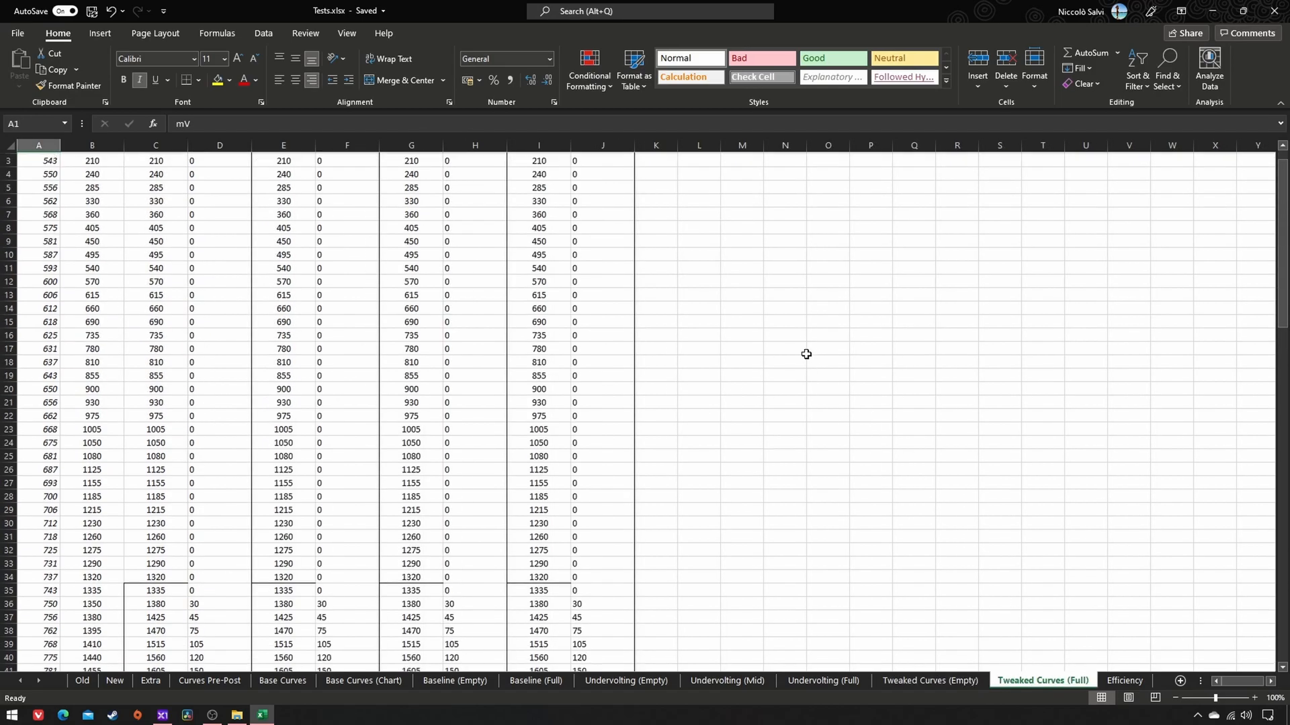
- Scroll down through the four tweaked curve tables on the Tweaked Curves (Full) sheet
{"action": "scroll", "scroll_direction": "down", "scroll_amount": 3}
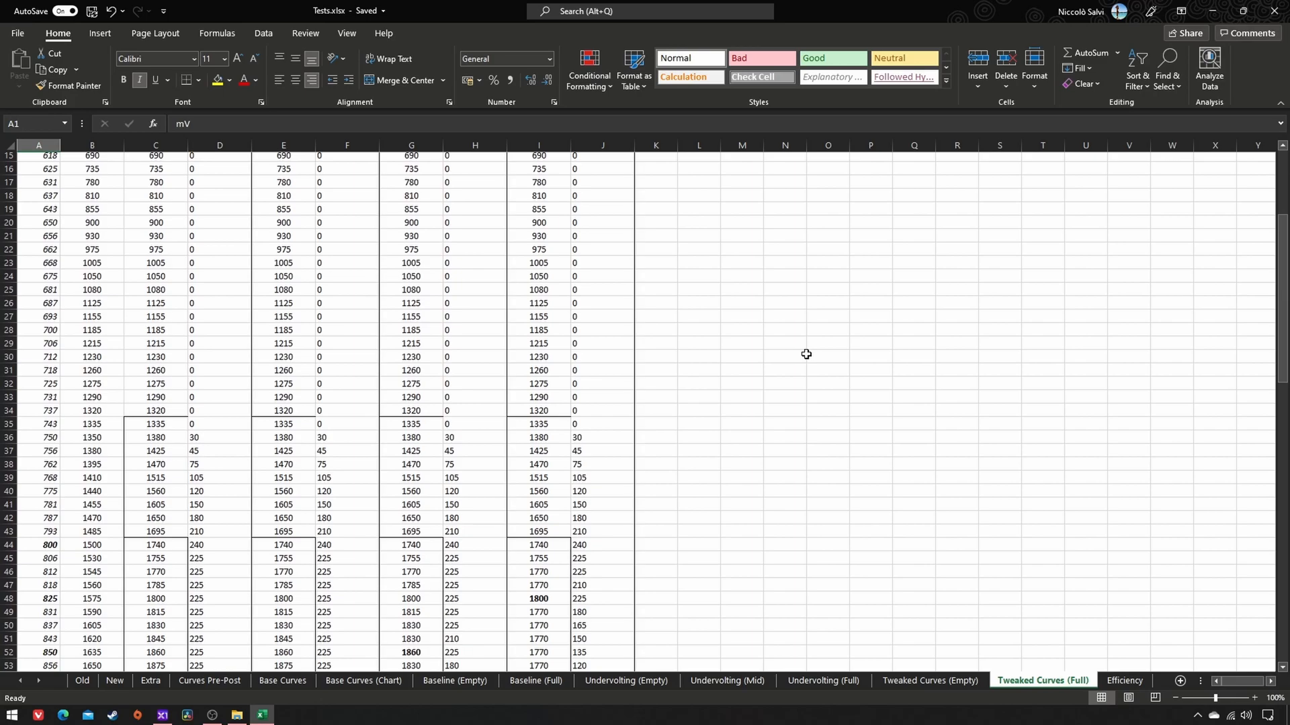
{"action": "scroll", "scroll_direction": "down", "scroll_amount": 3}
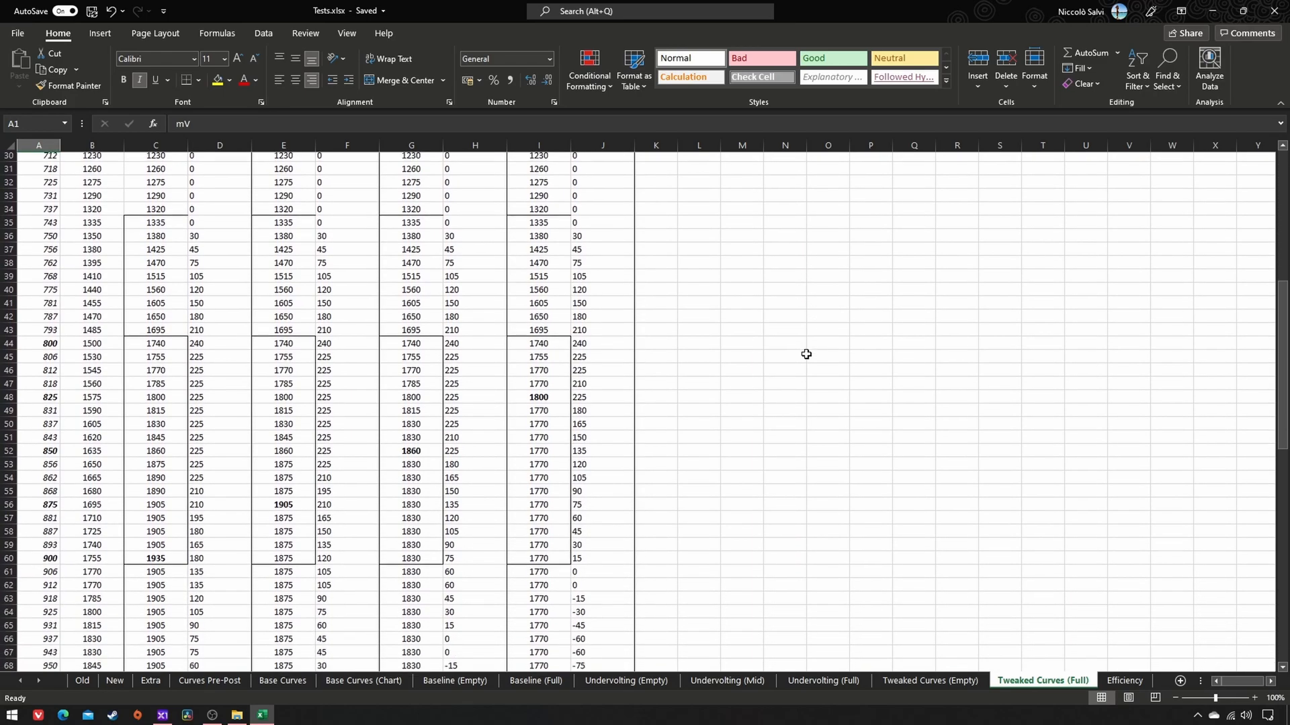
{"action": "scroll", "scroll_direction": "down", "scroll_amount": 3}
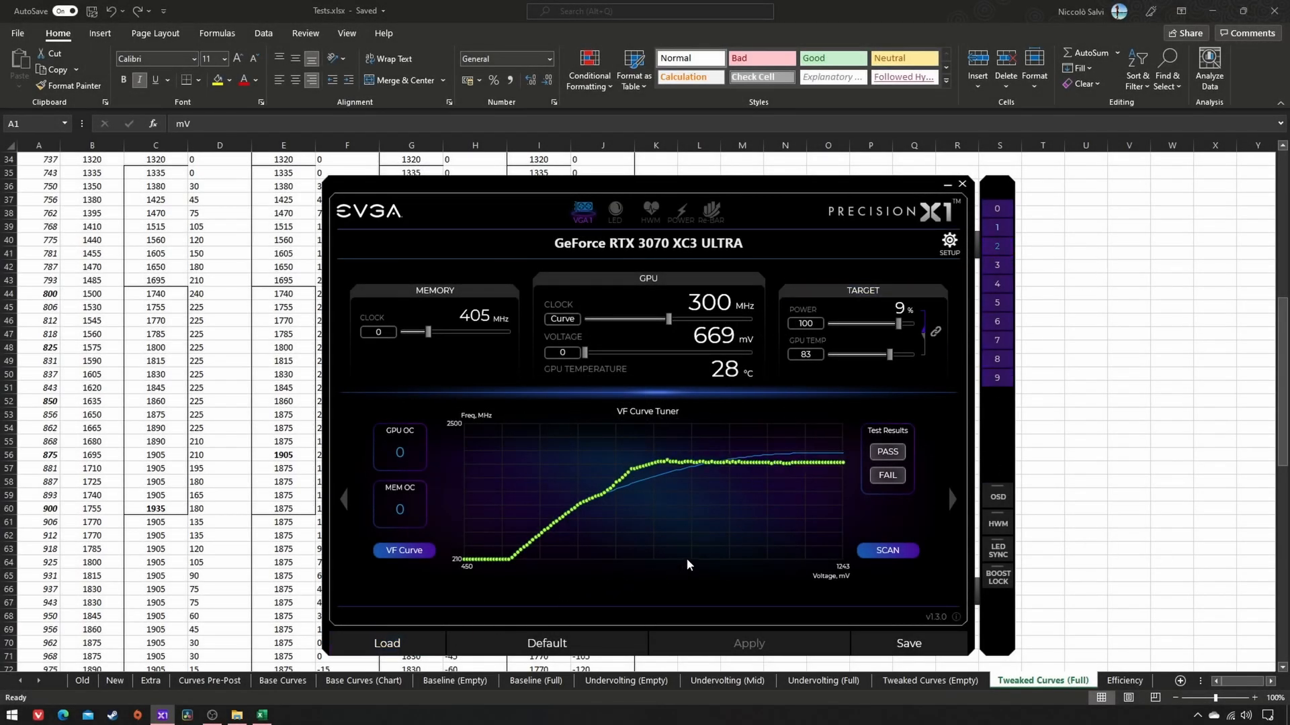
- Dismiss Precision X1 and bring up the HWiNFO64 sensor readings window
{"action": "left_click", "coordinate": [387, 643]}
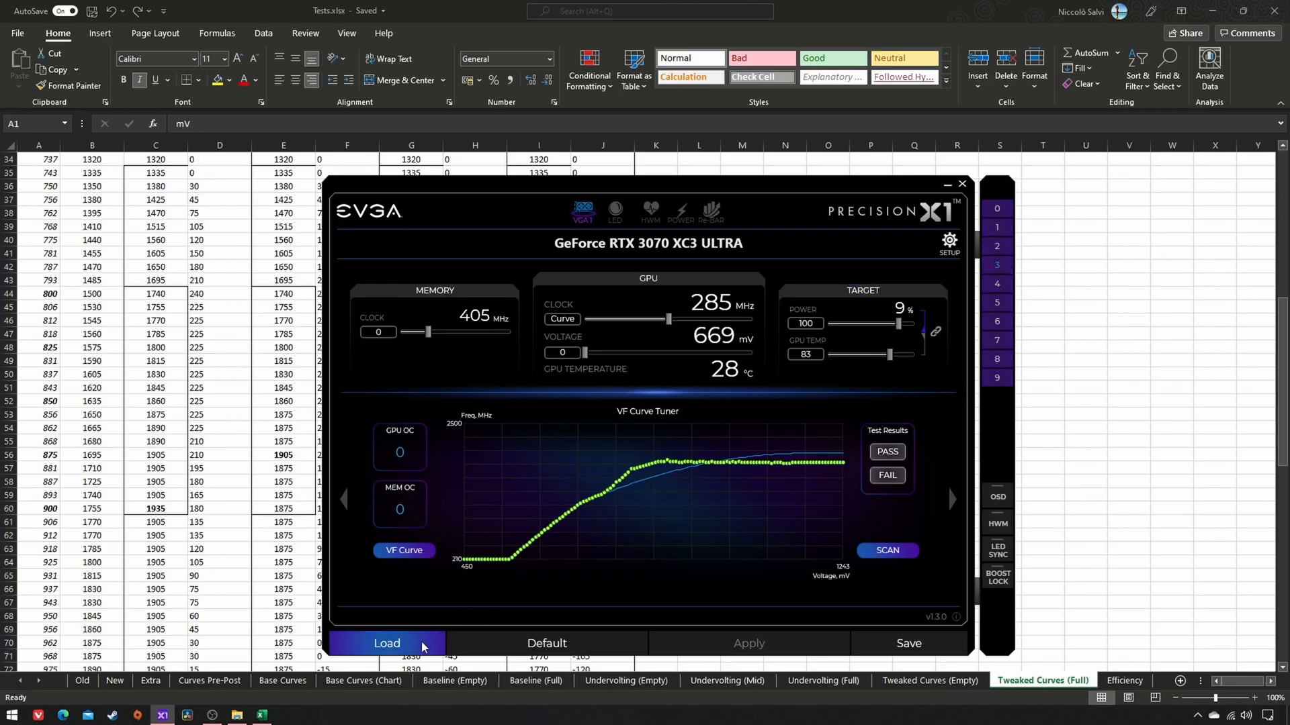
{"action": "left_click", "coordinate": [387, 643]}
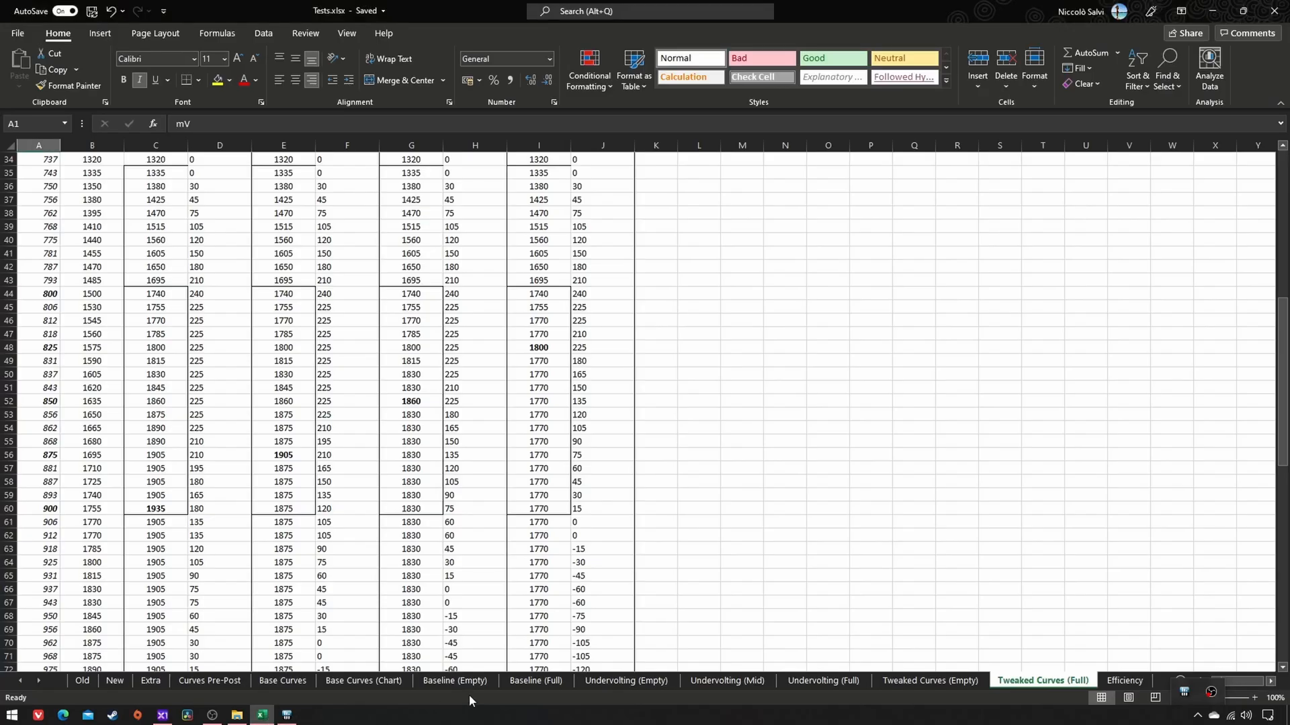
{"action": "left_click", "coordinate": [534, 680]}
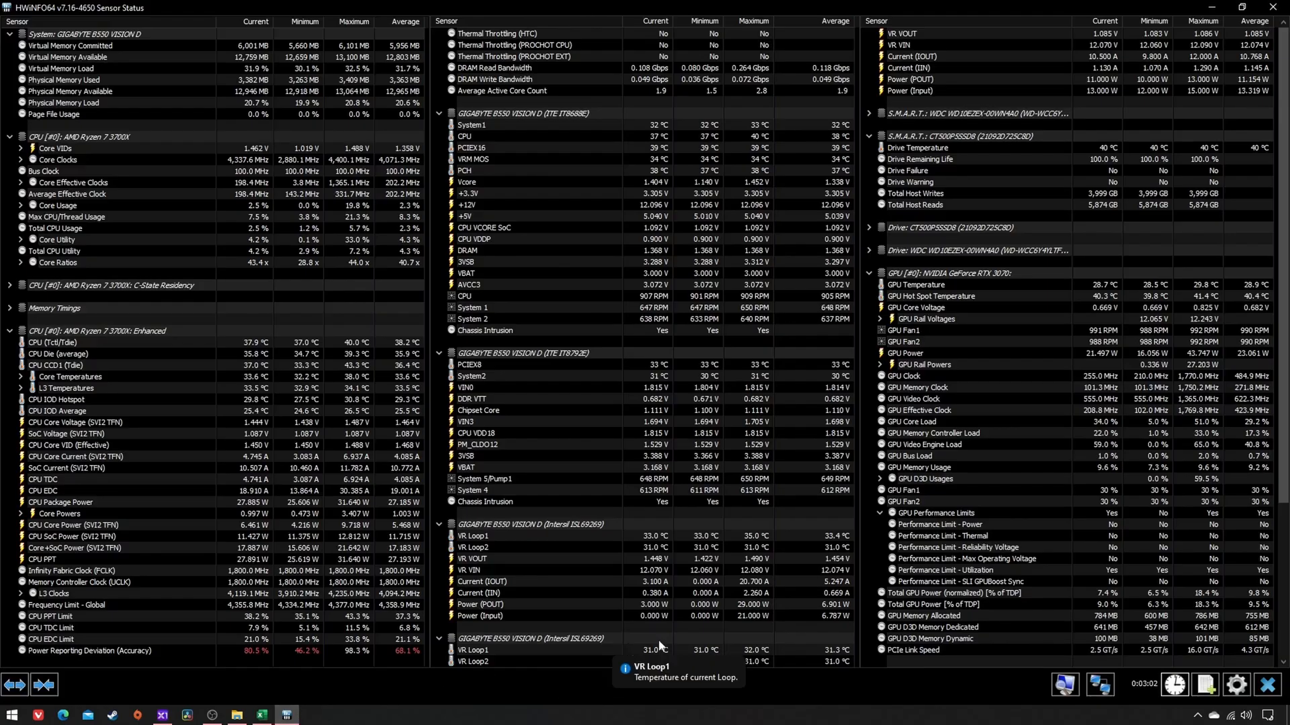
- Switch from HWiNFO64's live sensors back to Excel's Efficiency sheet
{"action": "left_click", "coordinate": [1175, 685]}
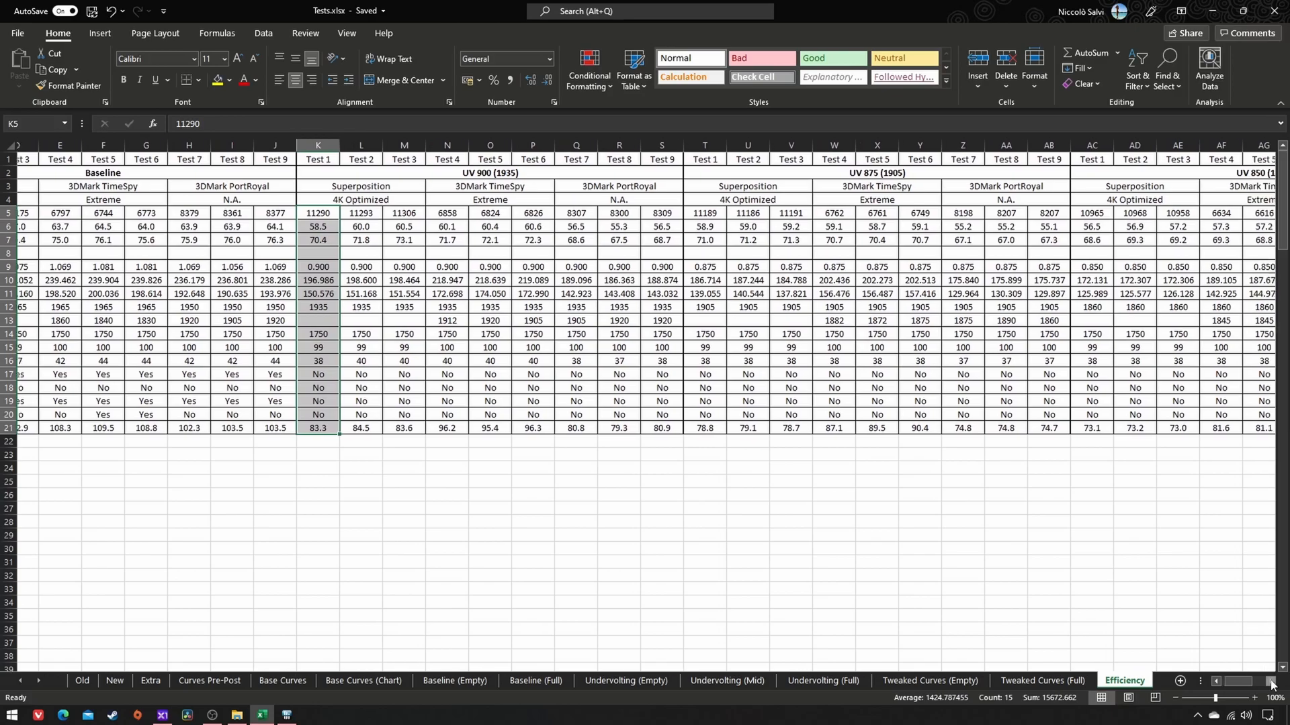
- Scroll the Efficiency sheet down to rows 40–61, showing the blank Performance per Watt row
{"action": "scroll", "scroll_direction": "right", "scroll_amount": 3}
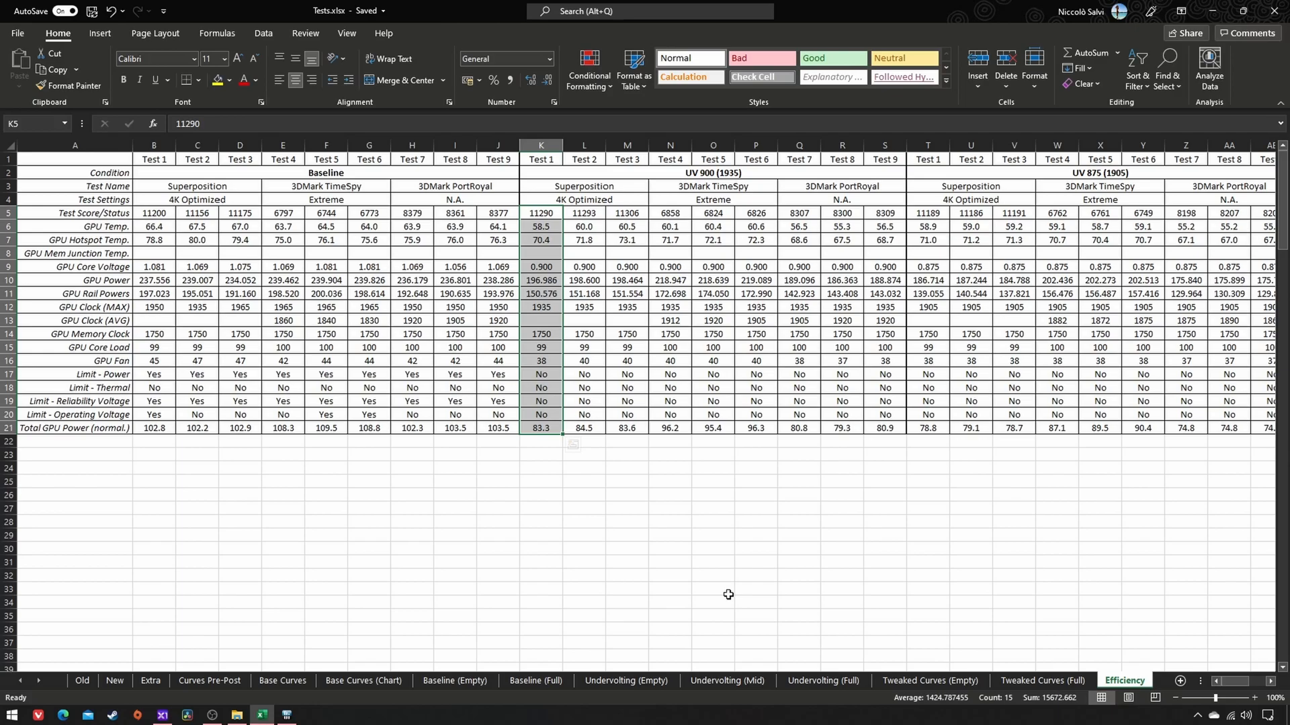
{"action": "scroll", "scroll_direction": "down", "scroll_amount": 3}
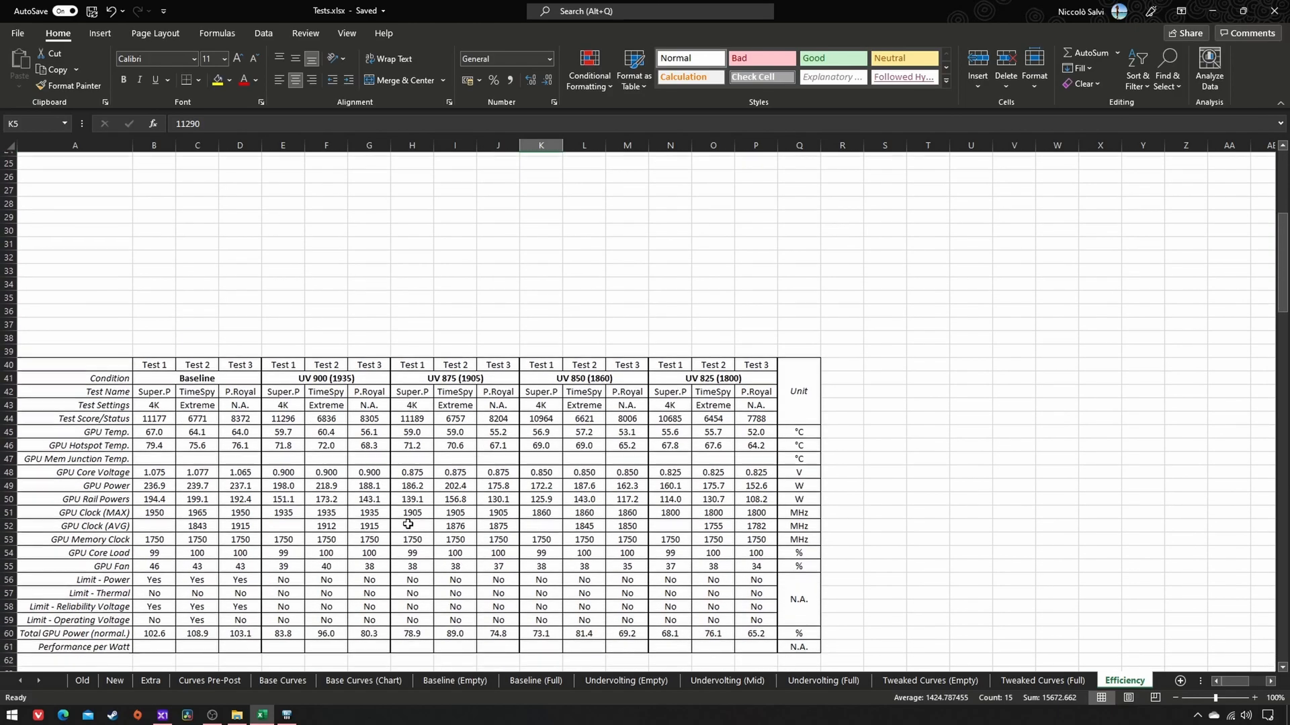
{"action": "scroll", "scroll_direction": "down", "scroll_amount": 3}
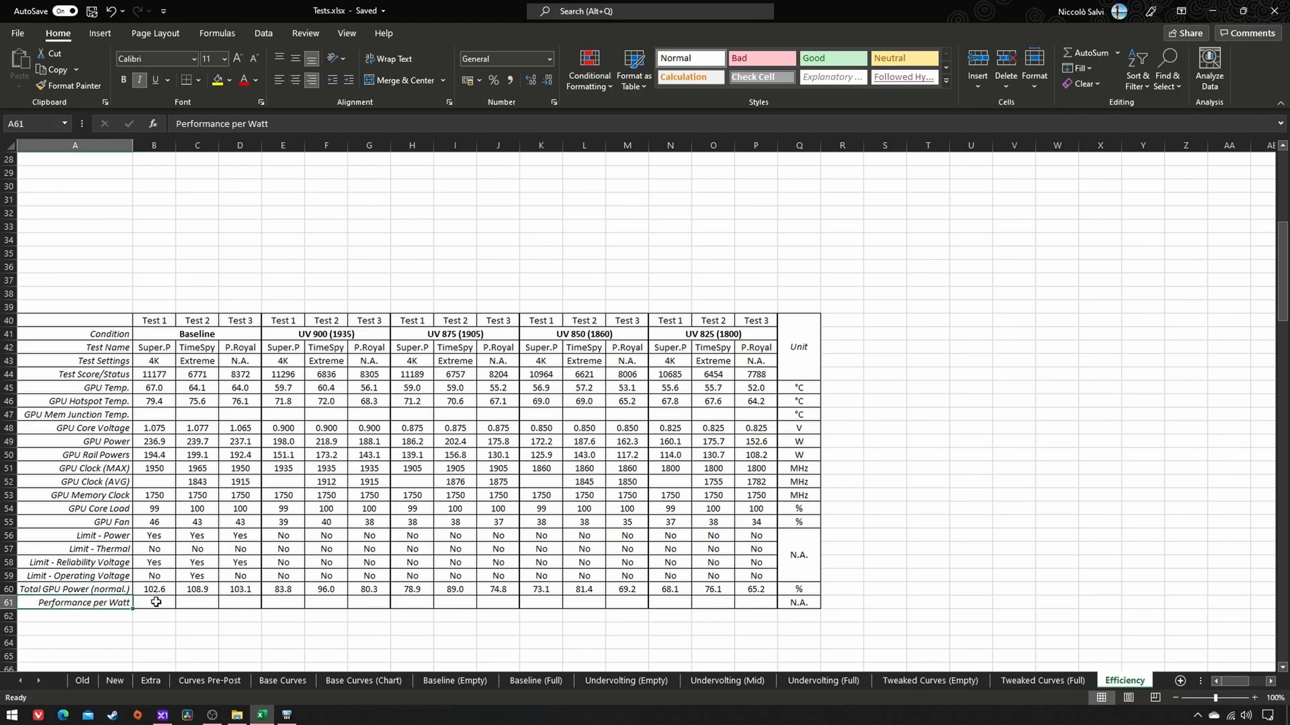
- Enter =B44/B49 in B61 and fill it across to P61, Baseline through UV 825
{"action": "type", "text": "=B44/"}
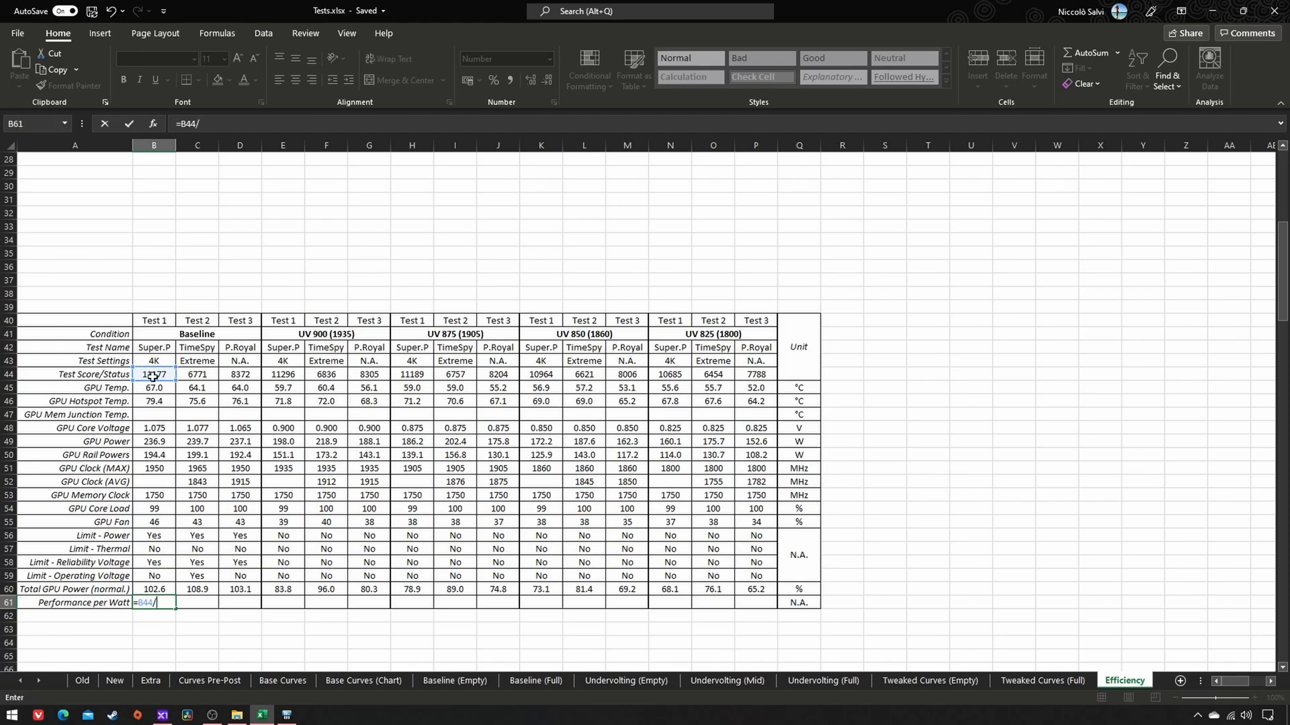
{"action": "left_click", "coordinate": [153, 442]}
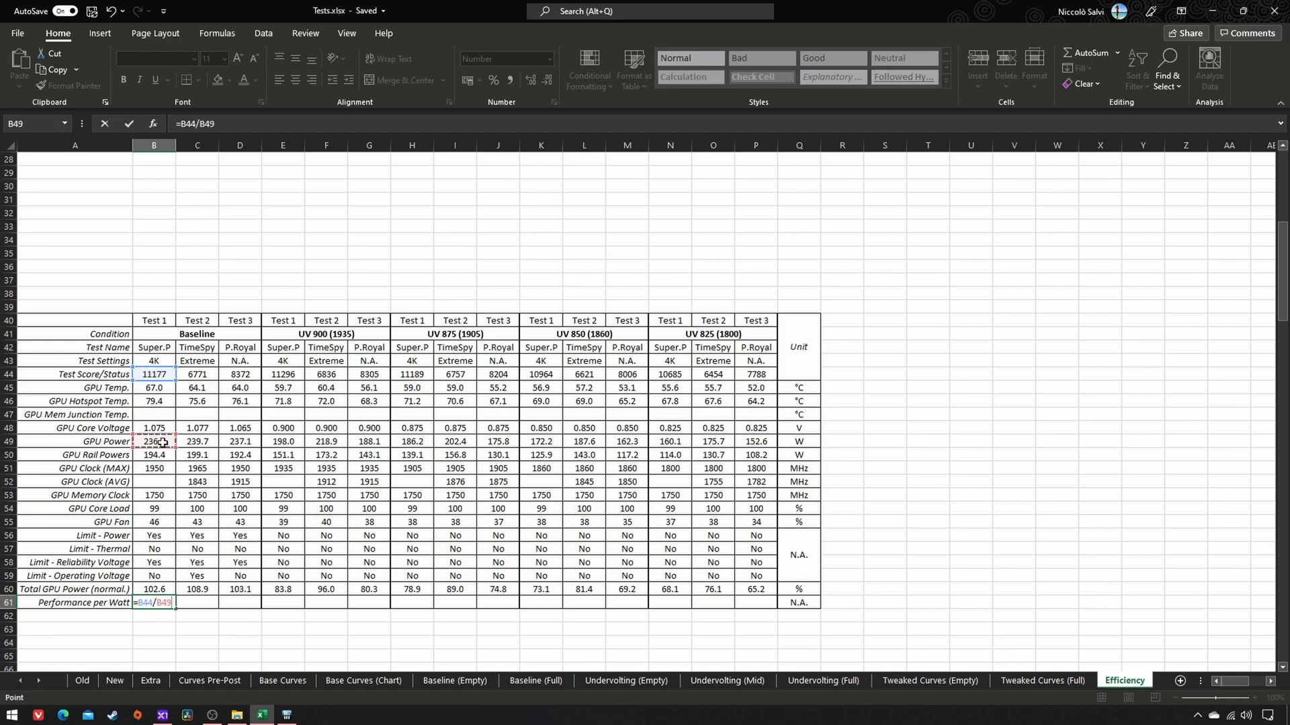
{"action": "key", "text": "enter"}
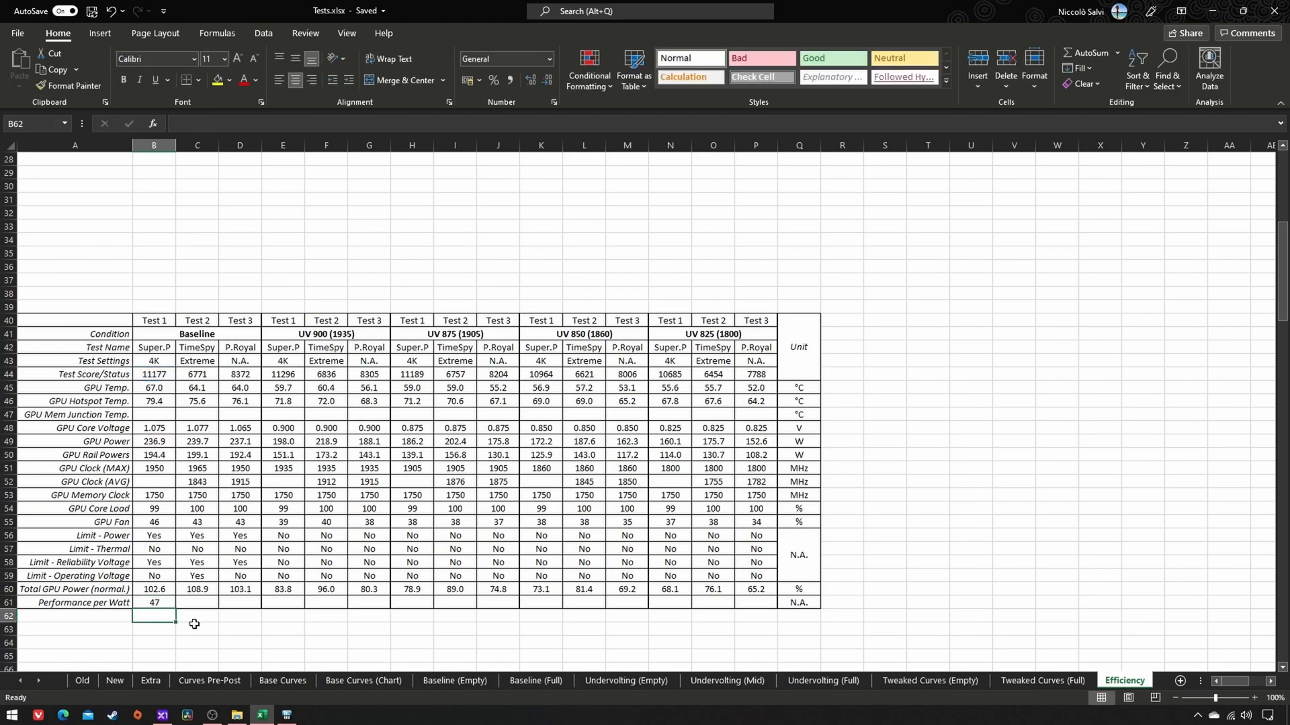
{"action": "left_click_drag", "start_coordinate": [153, 602], "coordinate": [627, 602]}
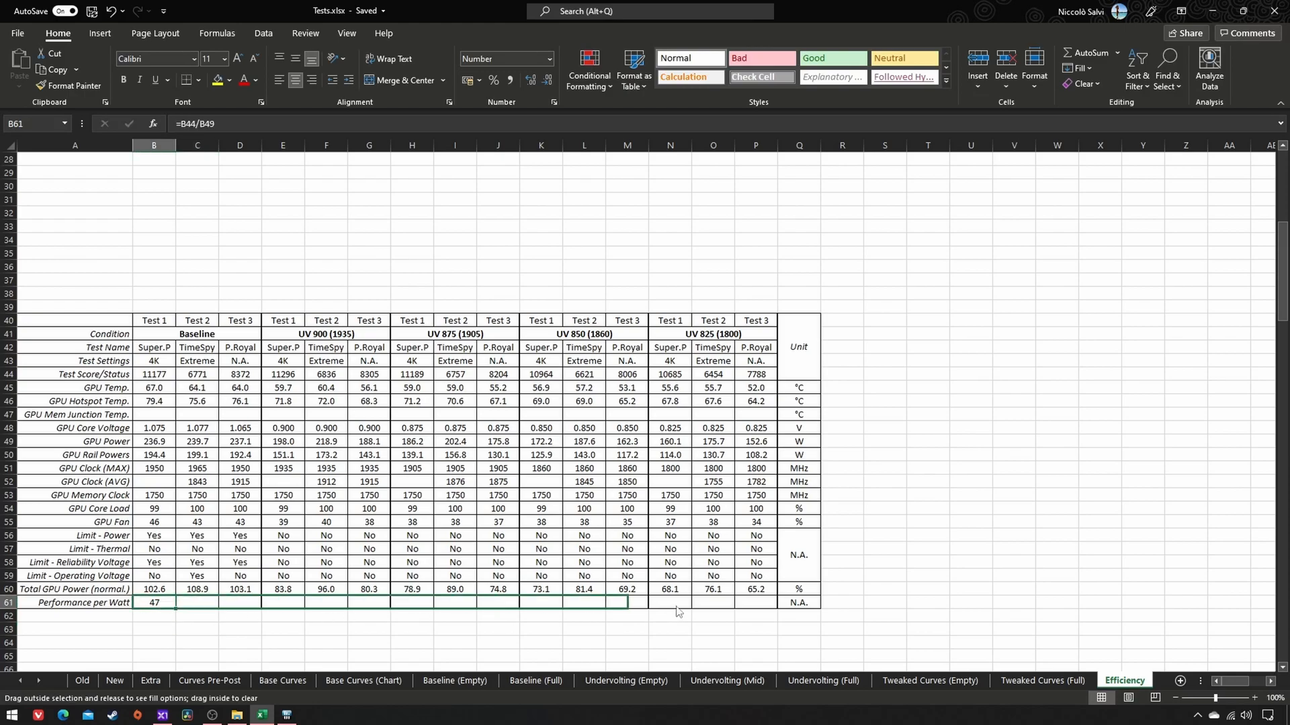
{"action": "left_click_drag", "start_coordinate": [154, 602], "coordinate": [627, 601]}
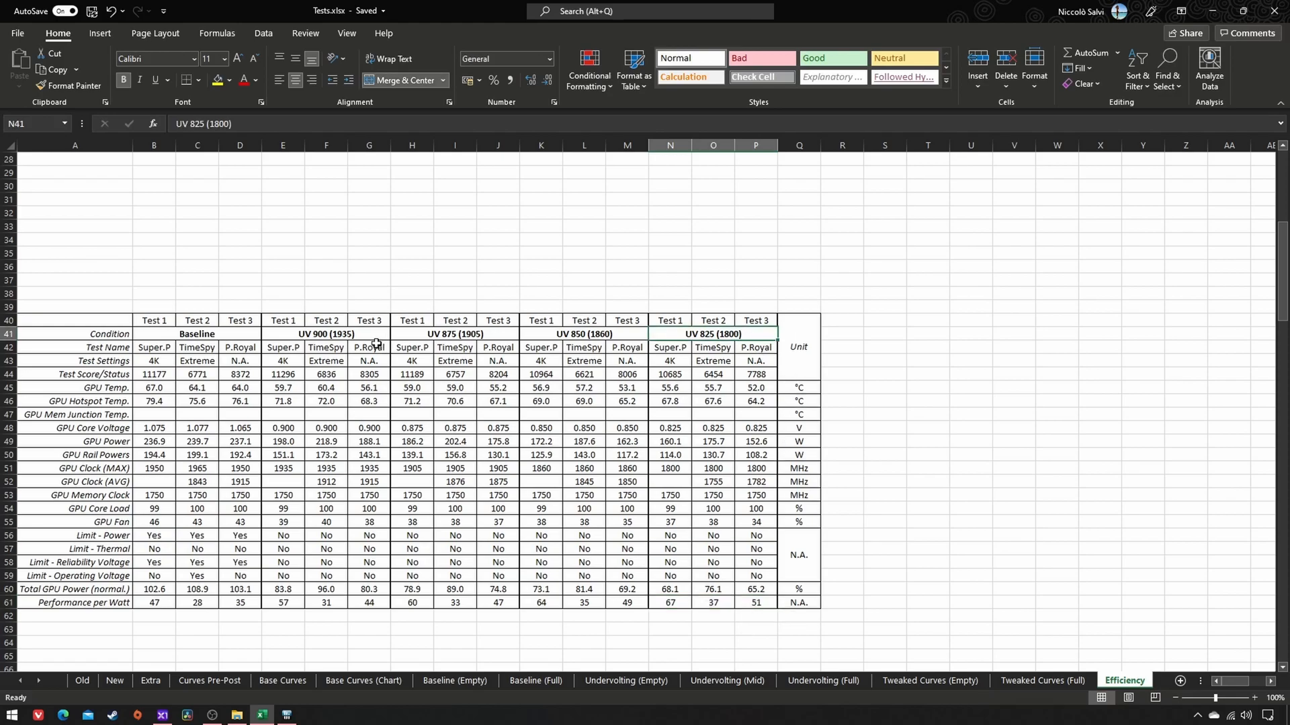
{"action": "left_click", "coordinate": [325, 334]}
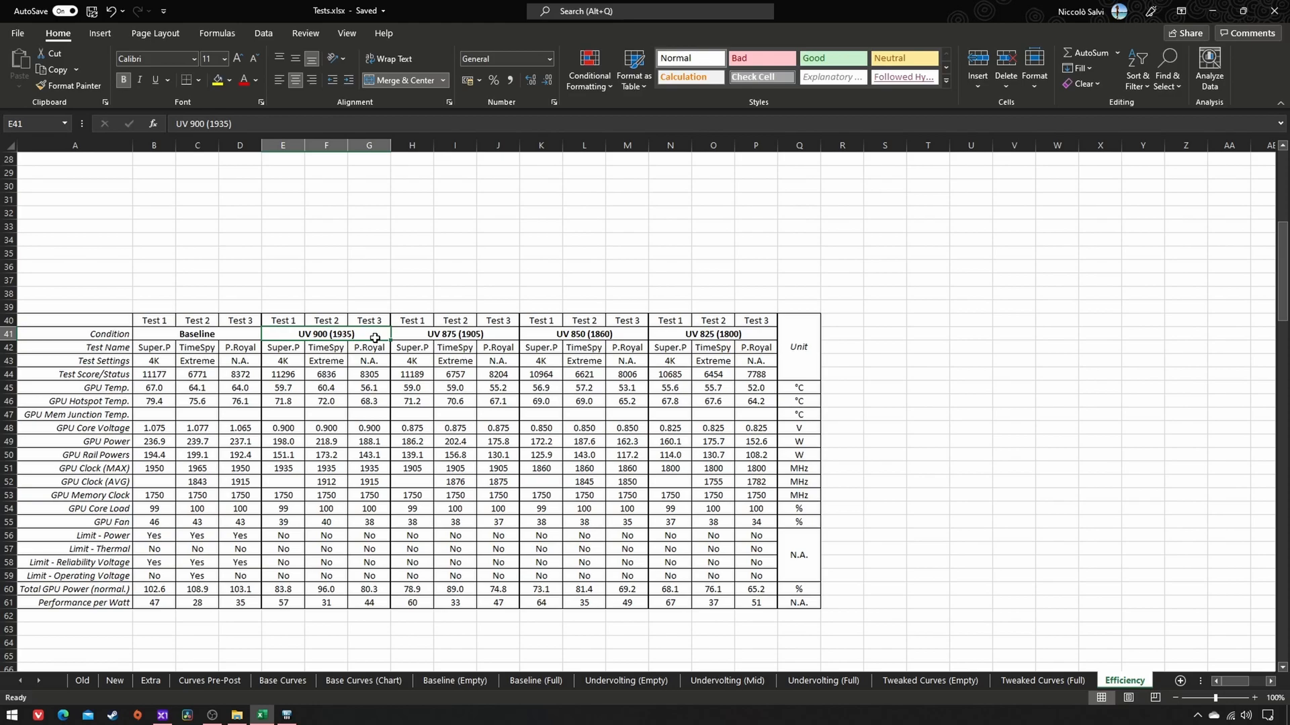
{"action": "left_click", "coordinate": [196, 333]}
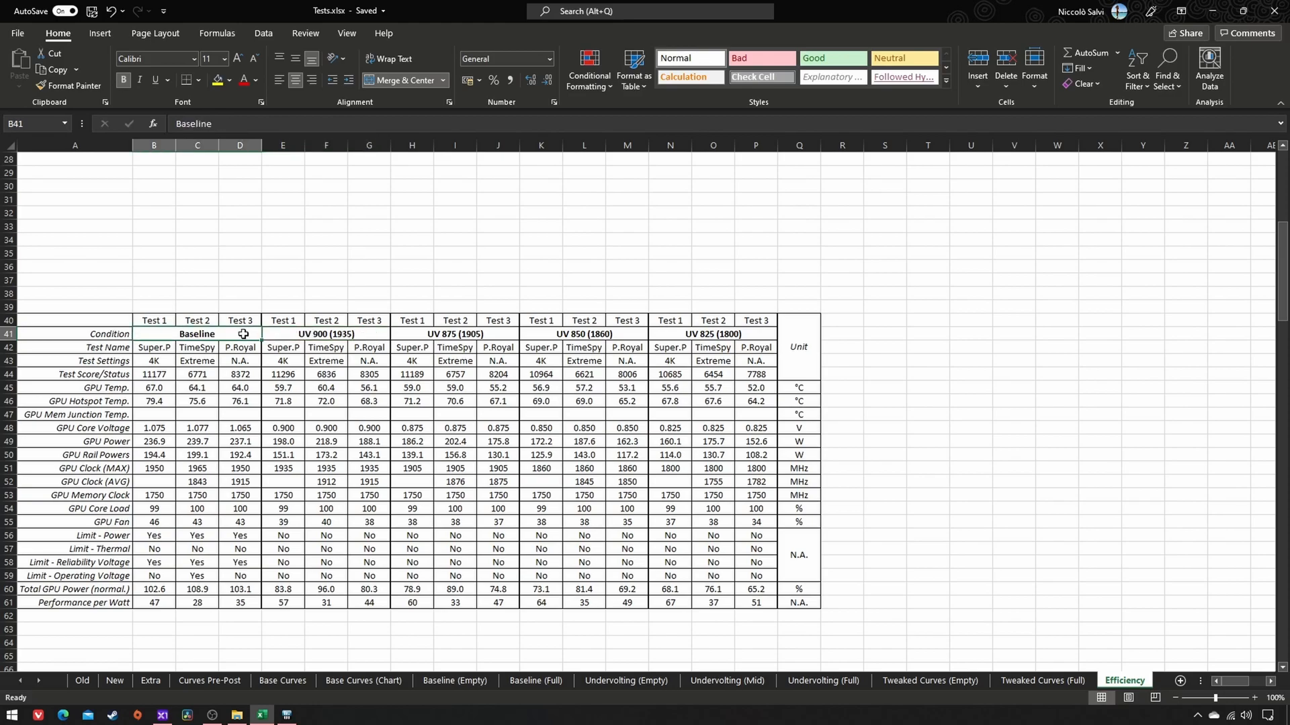
{"action": "left_click", "coordinate": [282, 374]}
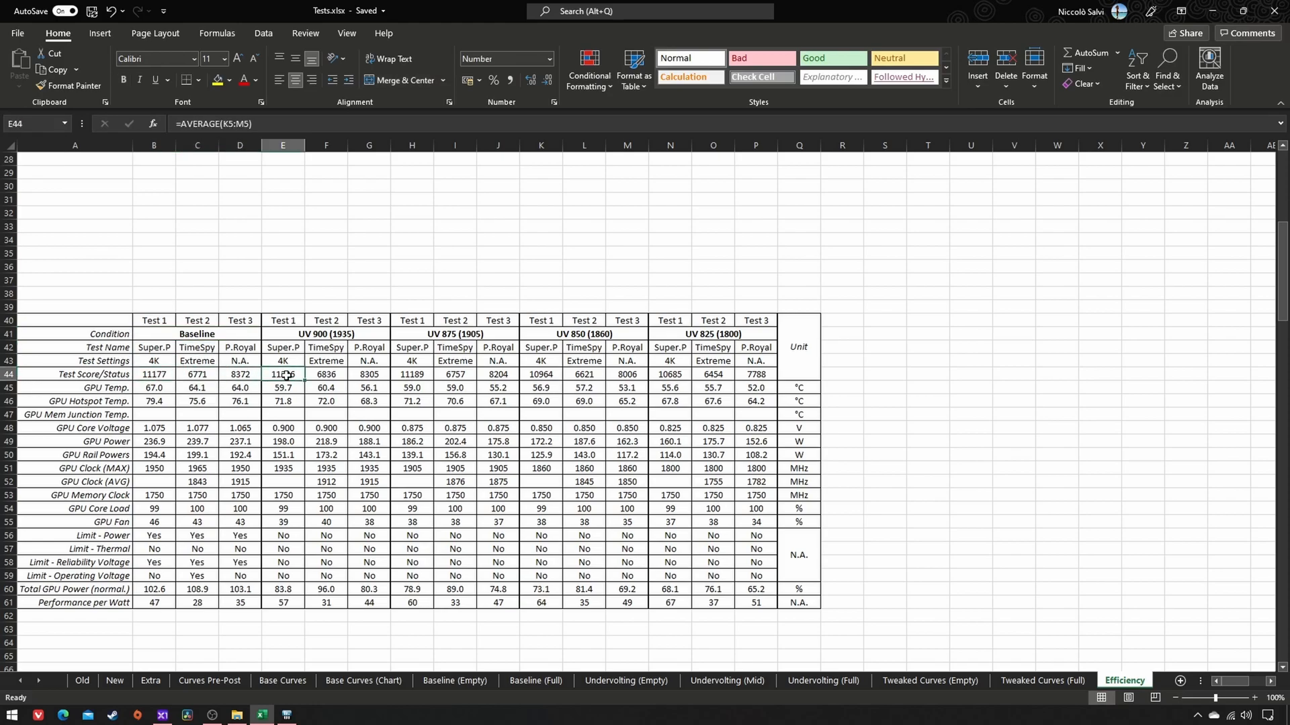
{"action": "left_click", "coordinate": [282, 388]}
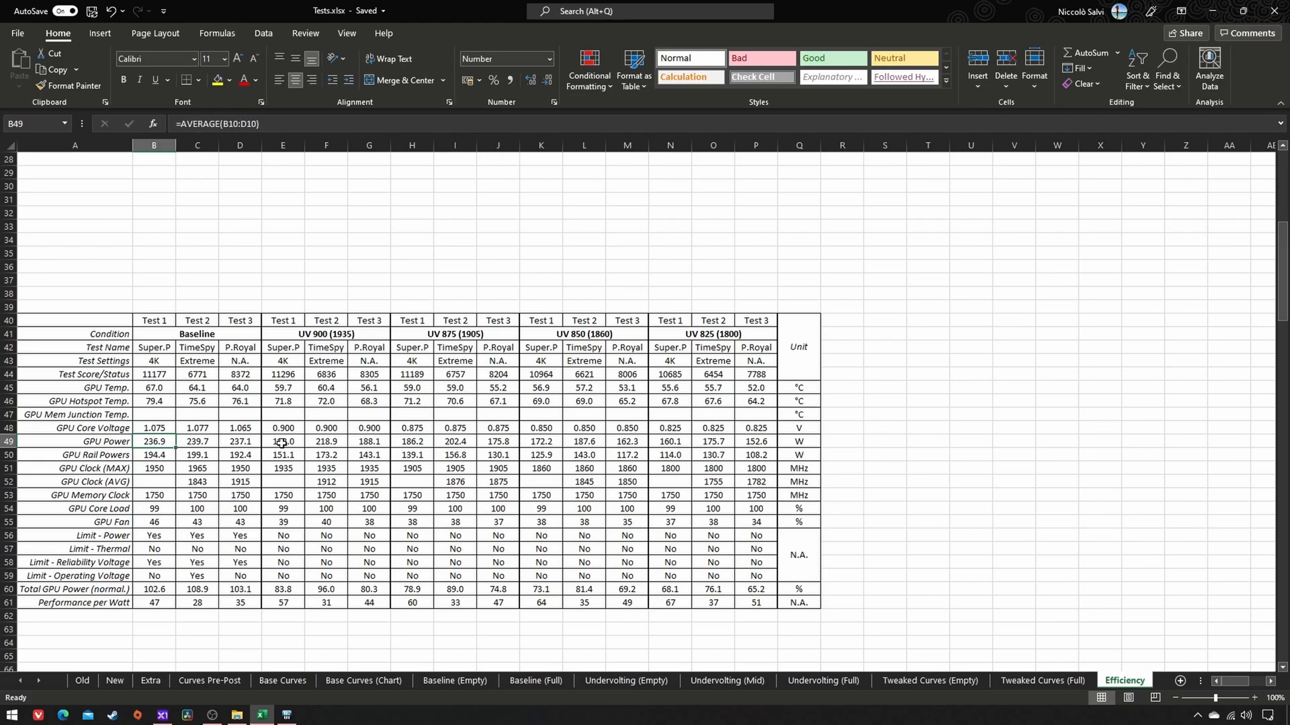
{"action": "left_click", "coordinate": [282, 523]}
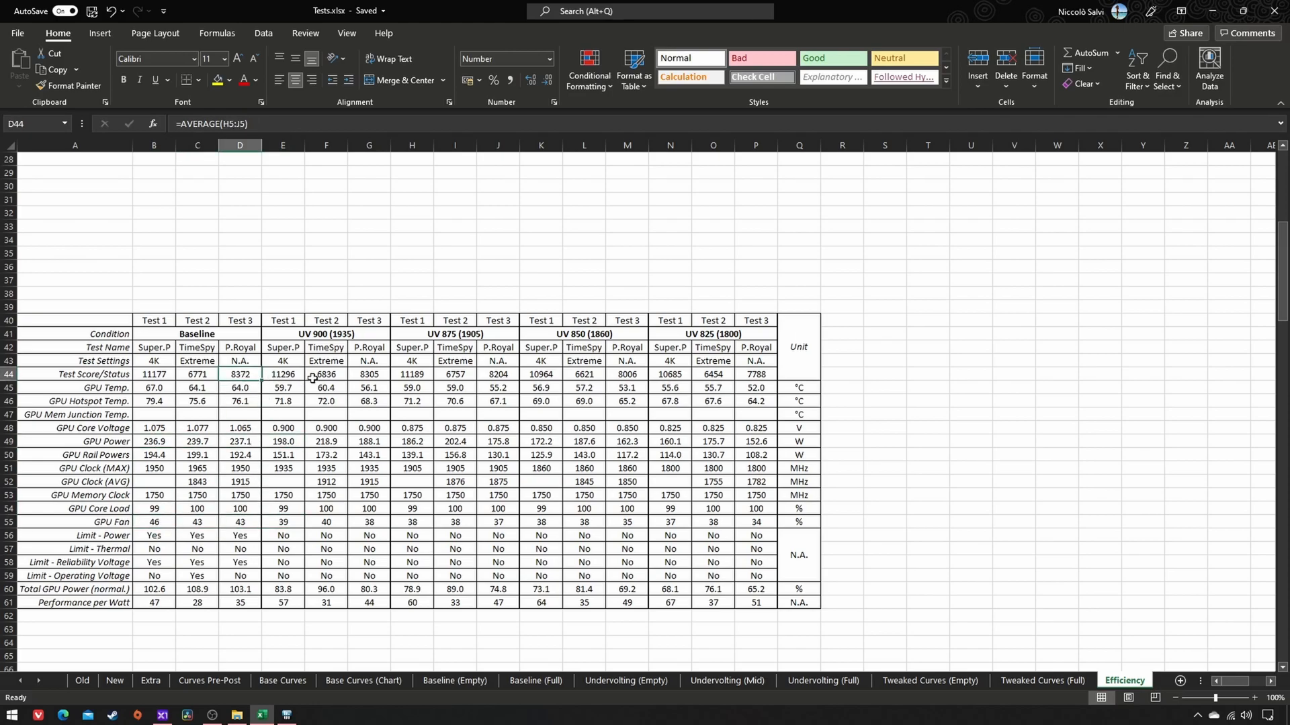
{"action": "left_click", "coordinate": [368, 374]}
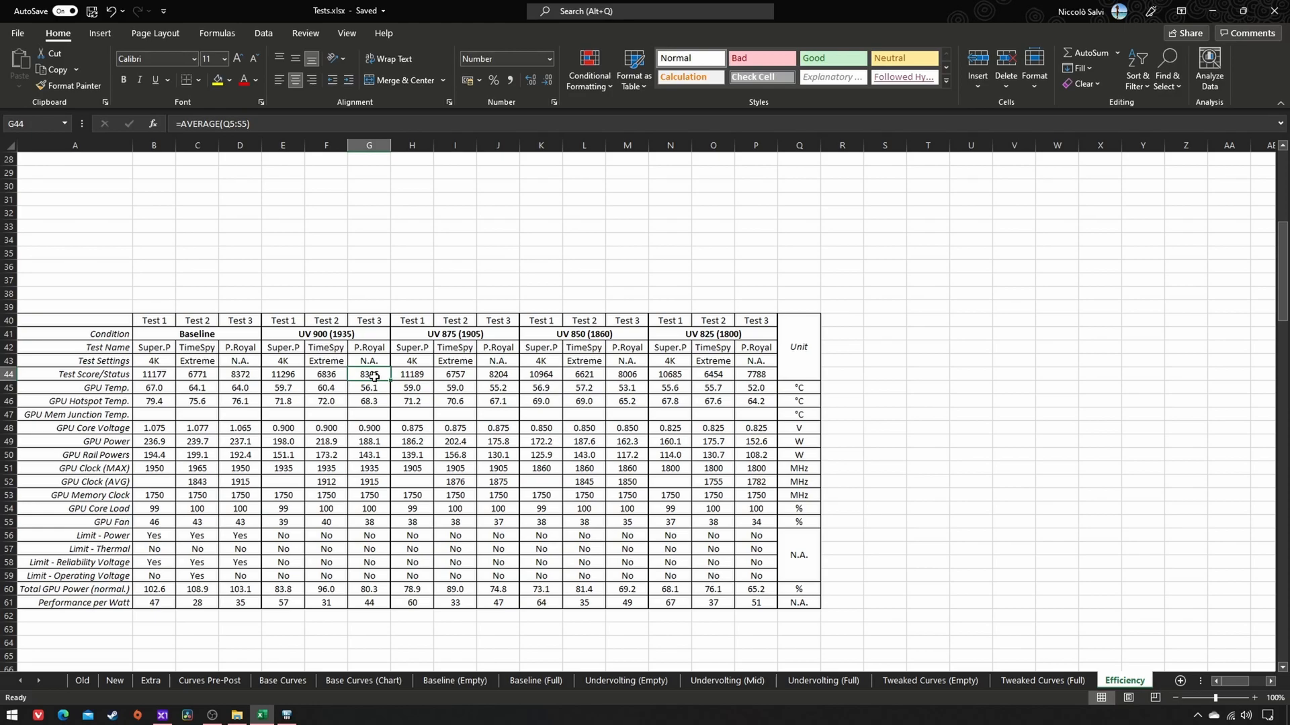